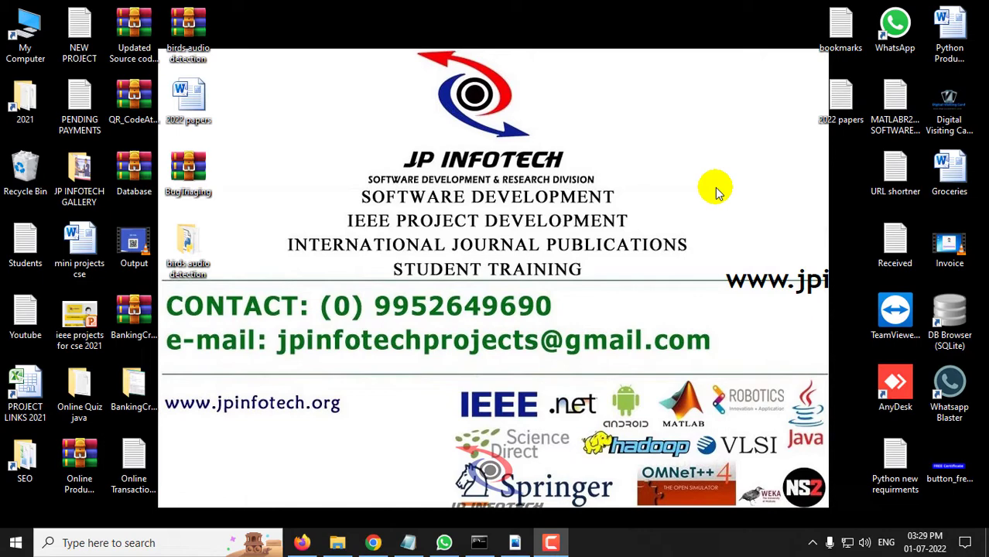
Select the title of the 'Automated Bird Species Identification using Audio Signal Processing and Neural Network' paper.
{"action": "left_click", "coordinate": [301, 542]}
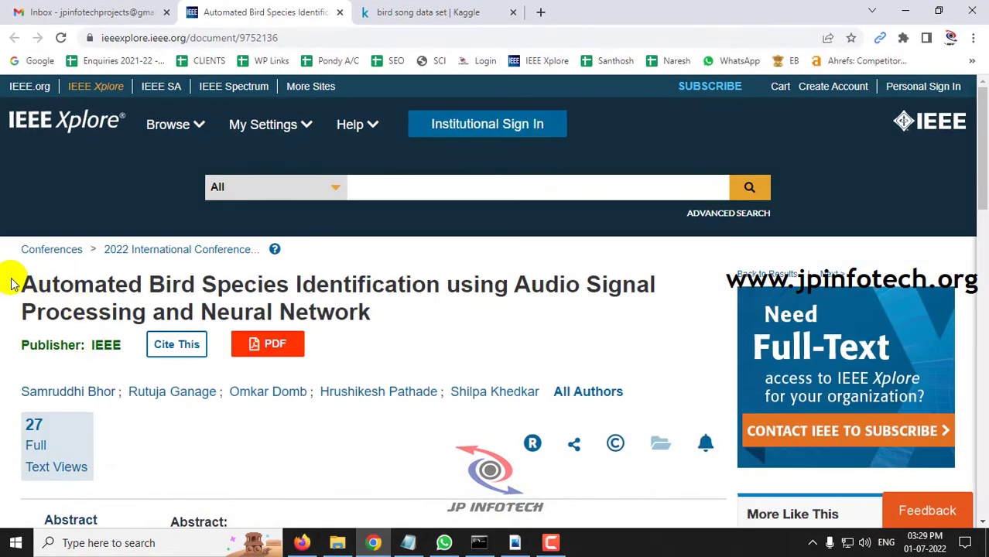
{"action": "left_click_drag", "start_coordinate": [23, 284], "coordinate": [453, 284]}
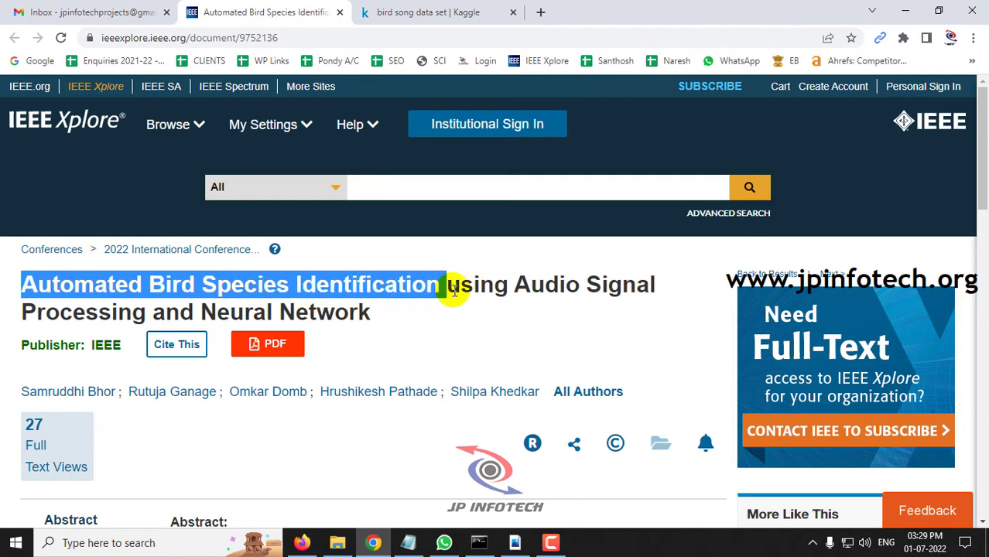
{"action": "left_click_drag", "start_coordinate": [449, 290], "coordinate": [167, 312]}
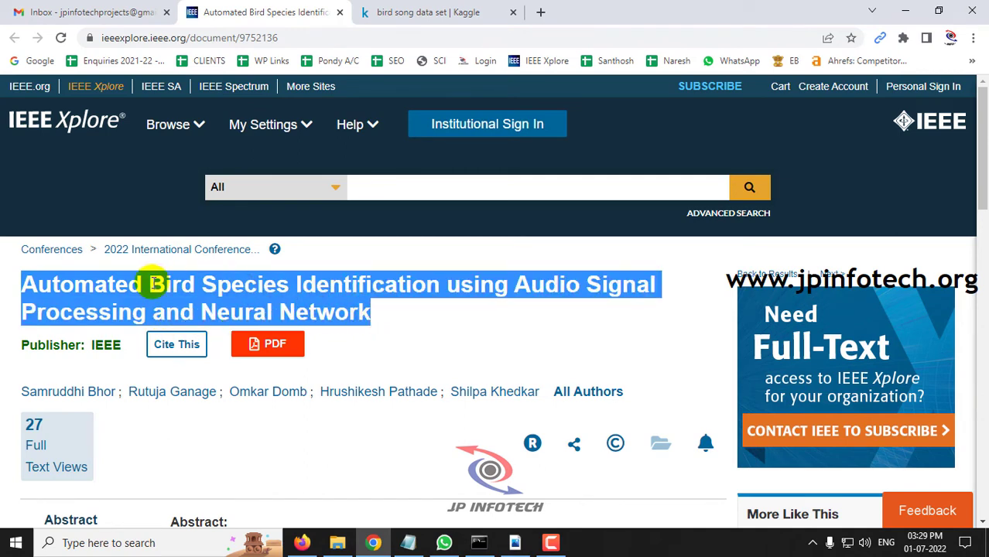
{"action": "mouse_move", "coordinate": [171, 284]}
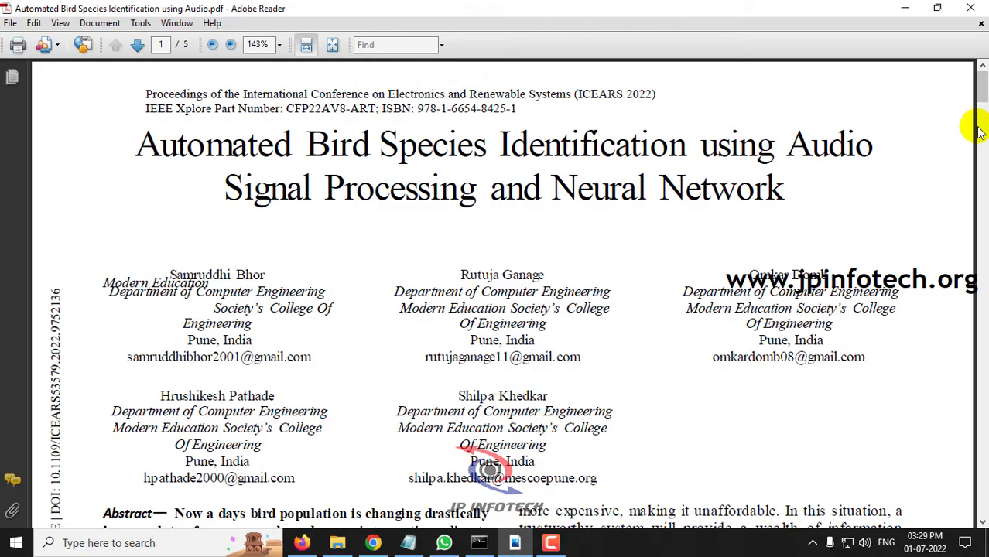
Scroll the bird species paper PDF from page 1 to the page 3 methodology flowchart.
{"action": "scroll", "scroll_direction": "down", "scroll_amount": 3}
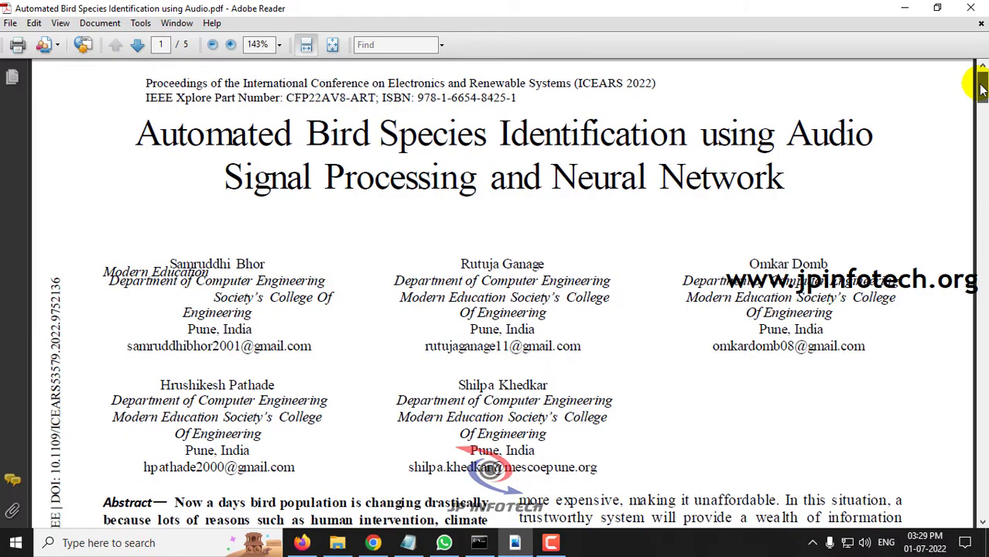
{"action": "scroll", "scroll_direction": "down", "scroll_amount": 3}
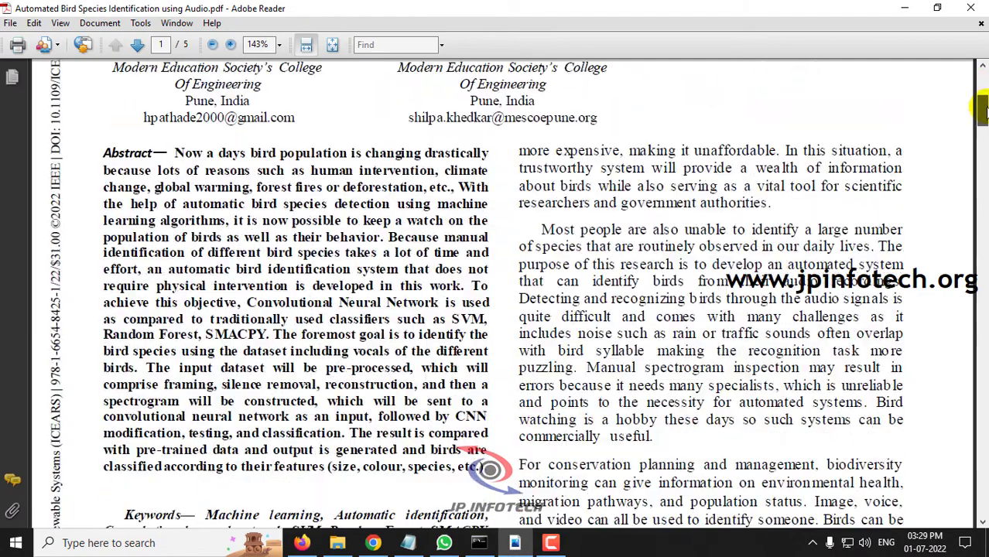
{"action": "scroll", "scroll_direction": "down", "scroll_amount": 3}
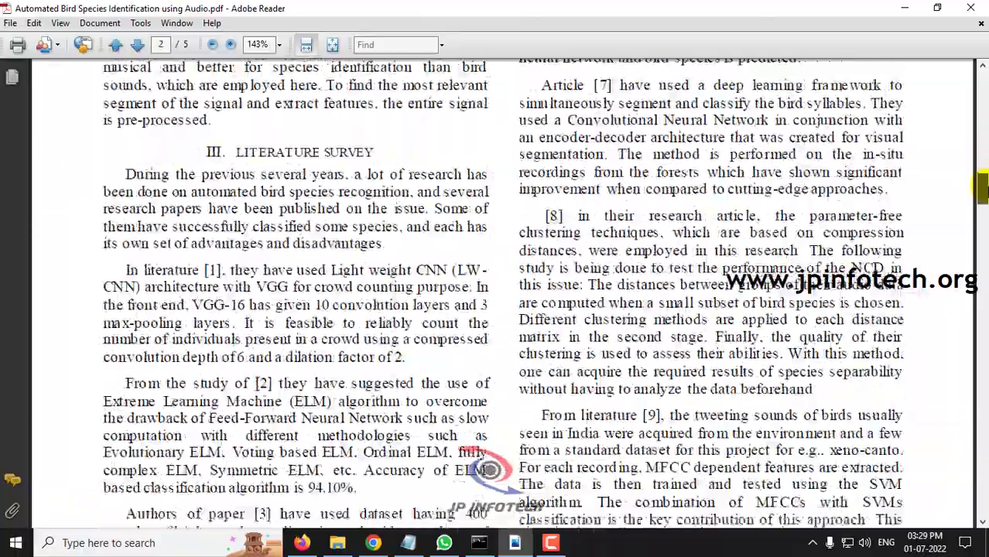
{"action": "left_click", "coordinate": [137, 44]}
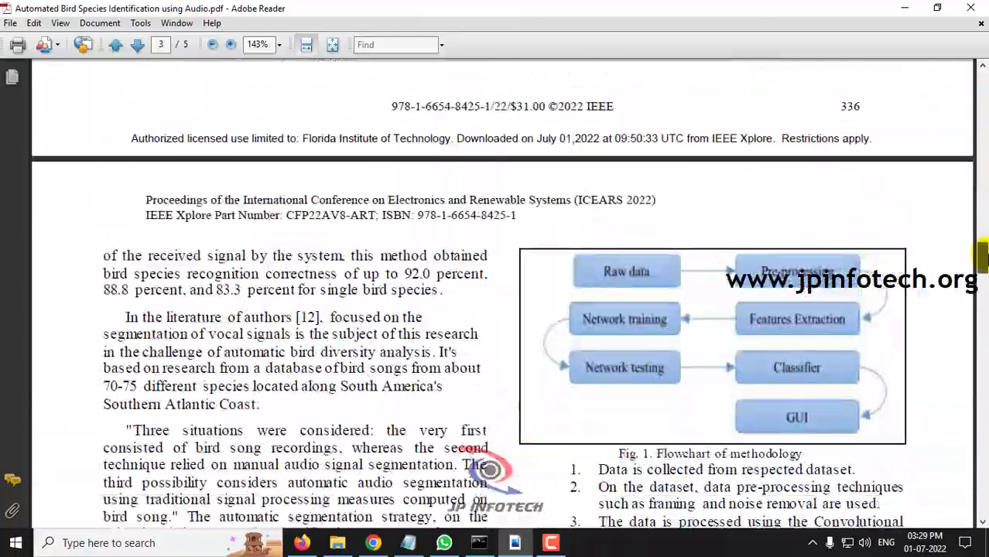
{"action": "left_click", "coordinate": [115, 44]}
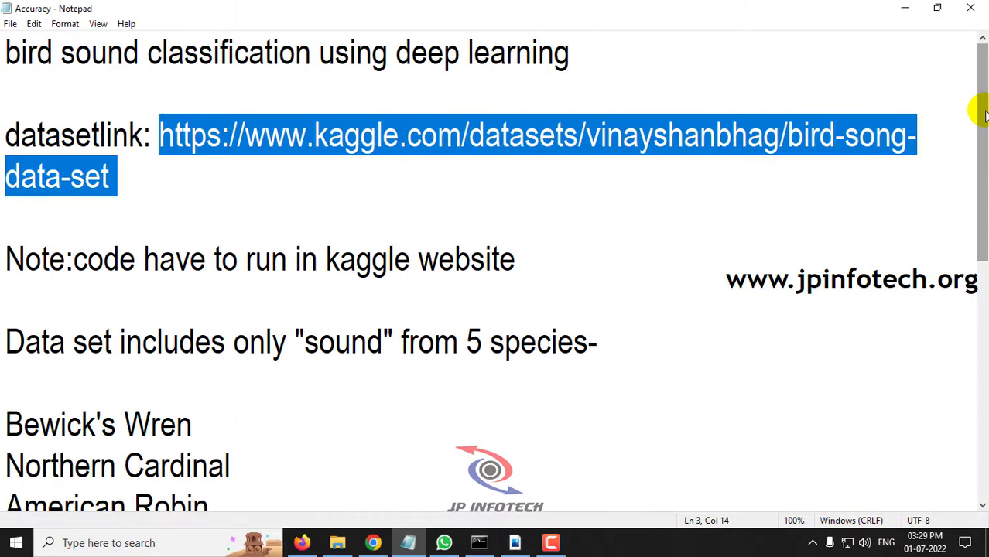
Highlight the ANN model's 100% training accuracy line in the Accuracy notes.
{"action": "scroll", "scroll_direction": "down", "scroll_amount": 3}
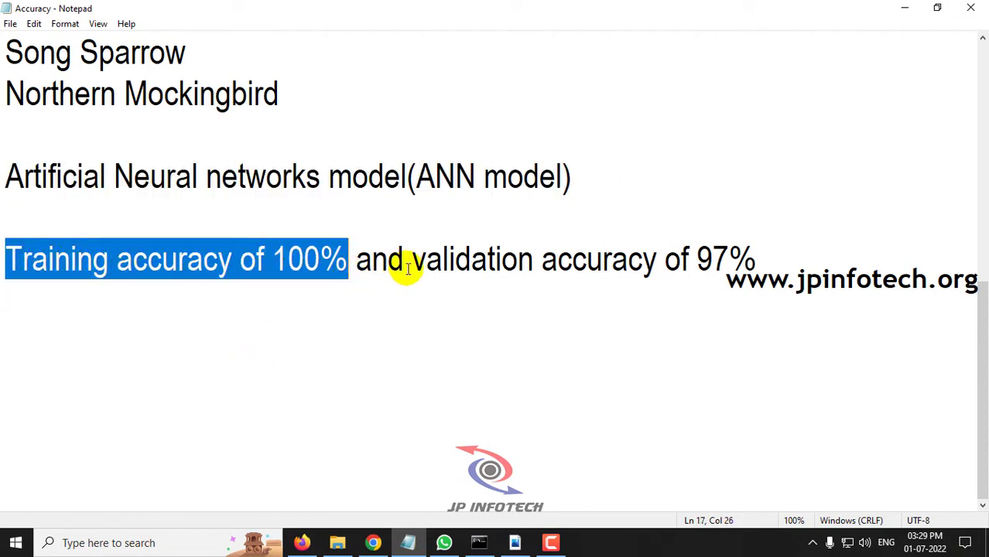
{"action": "left_click_drag", "start_coordinate": [412, 259], "coordinate": [758, 259]}
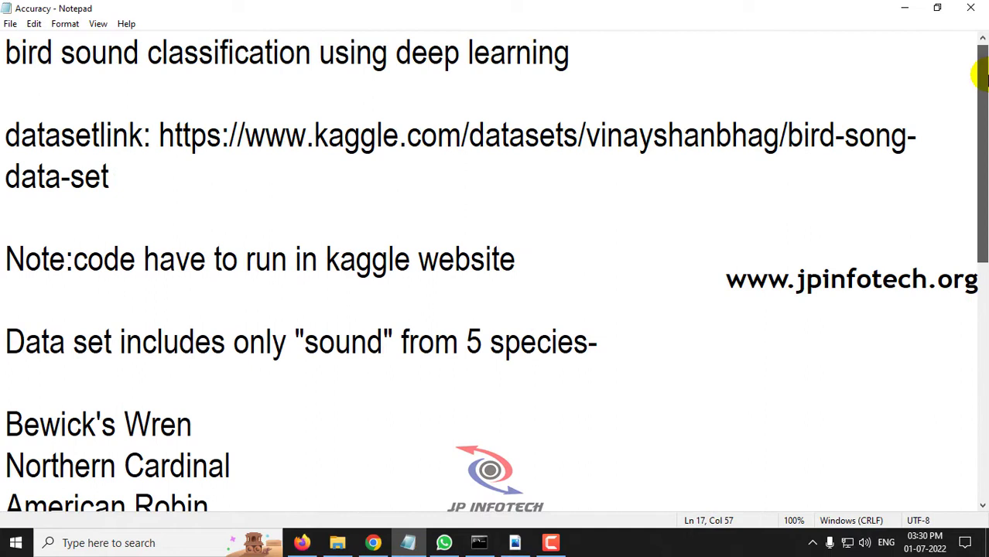
{"action": "mouse_move", "coordinate": [233, 142]}
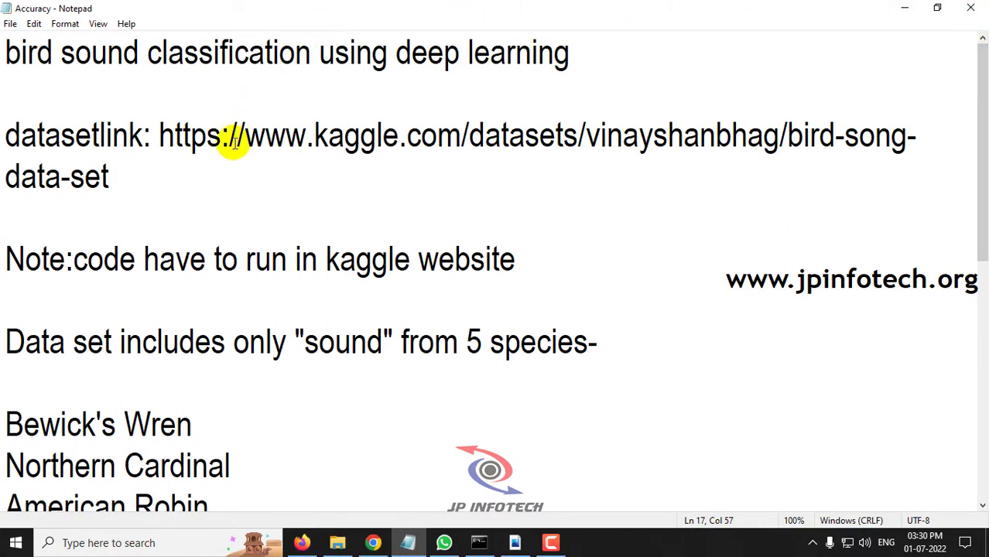
{"action": "left_click", "coordinate": [161, 135]}
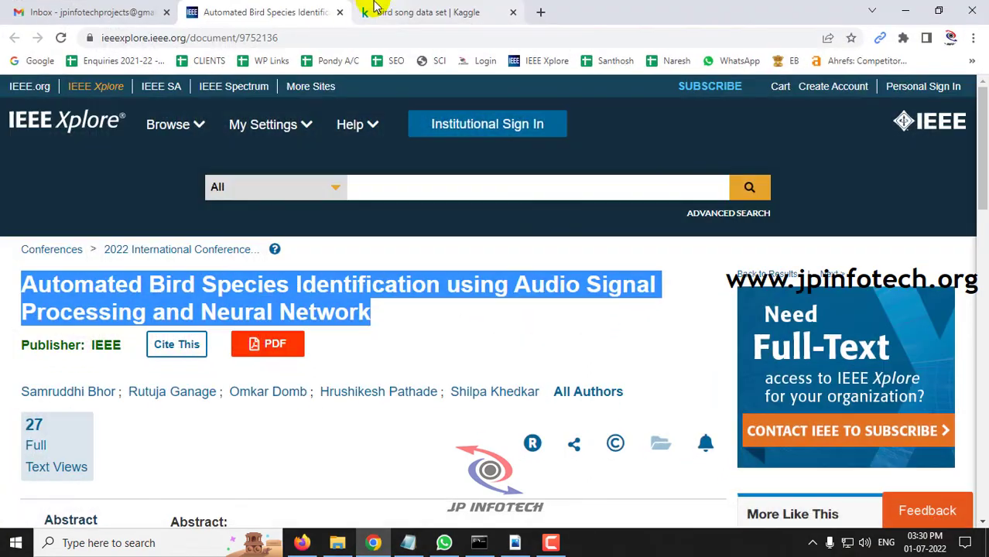
Scroll the Kaggle bird song data set's Content list and highlight Bewick's Wren.
{"action": "left_click", "coordinate": [434, 11]}
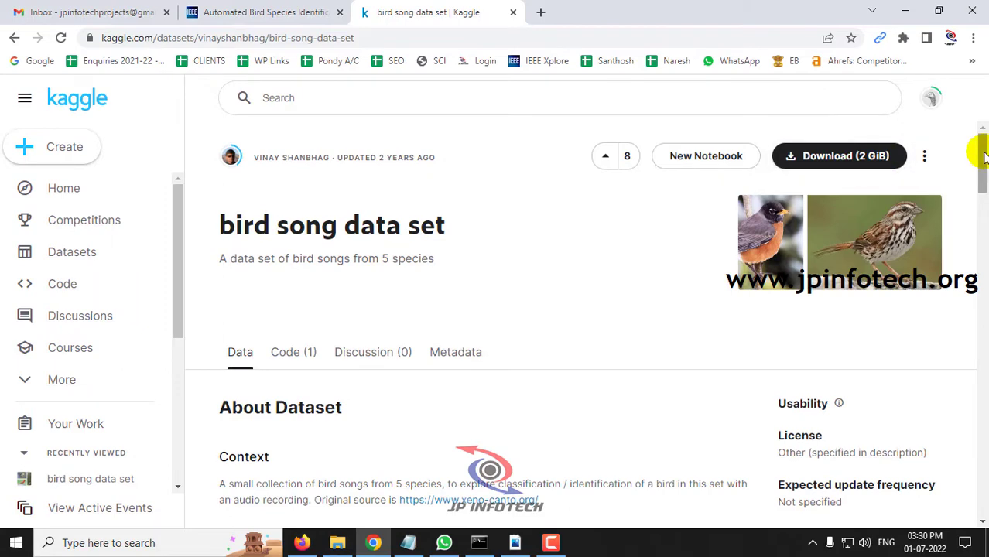
{"action": "scroll", "scroll_direction": "down", "scroll_amount": 3}
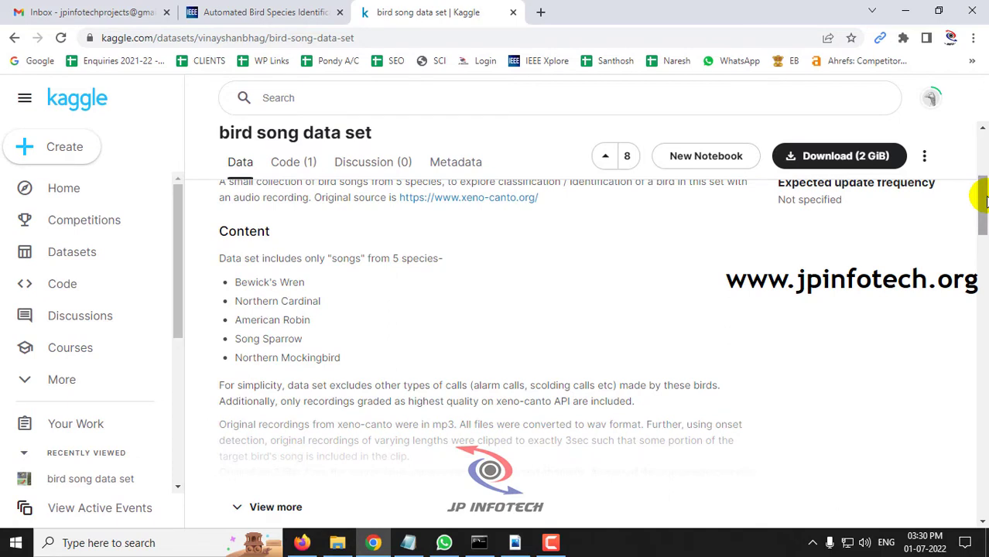
{"action": "mouse_move", "coordinate": [418, 358]}
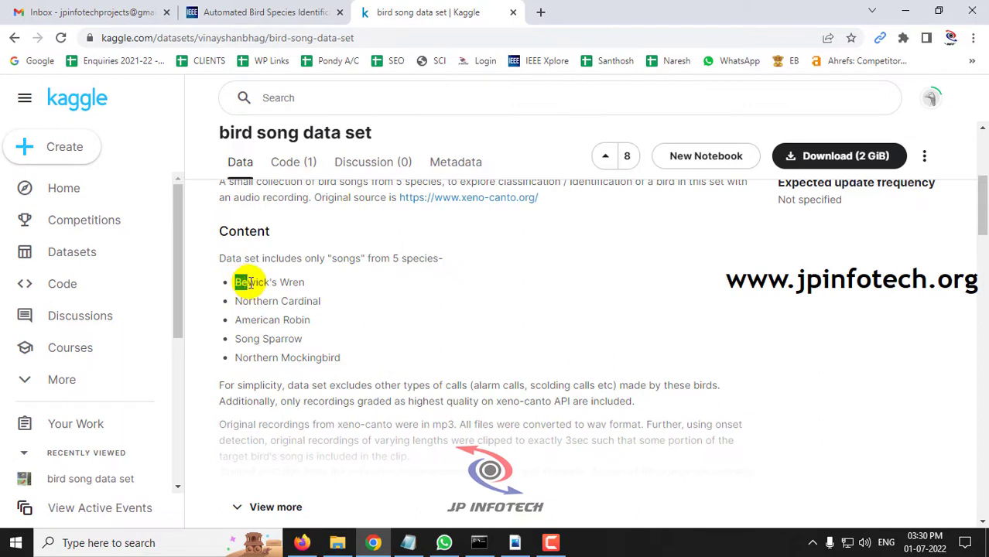
{"action": "double_click", "coordinate": [277, 301]}
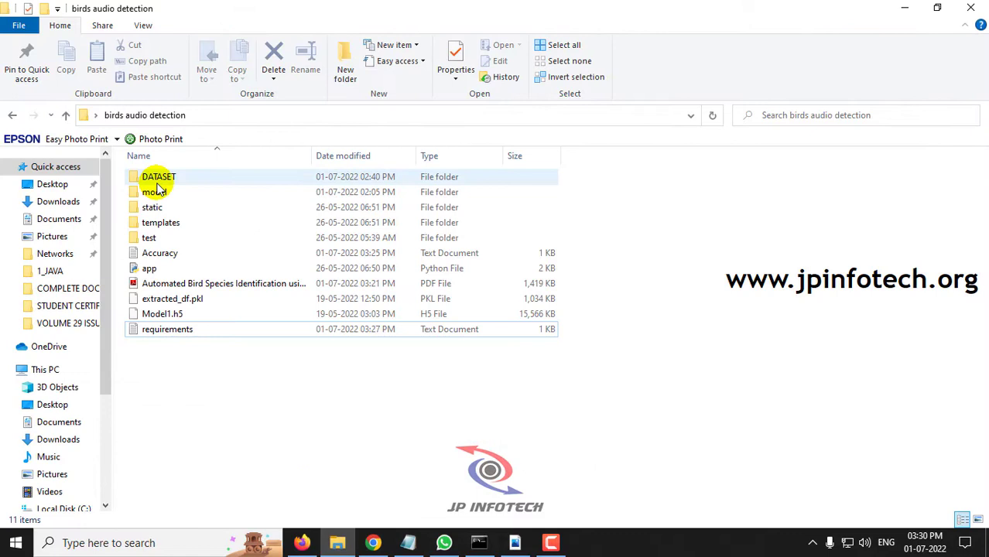
Open the DATASET folder and its wavfiles subfolder of bird recordings.
{"action": "double_click", "coordinate": [158, 176]}
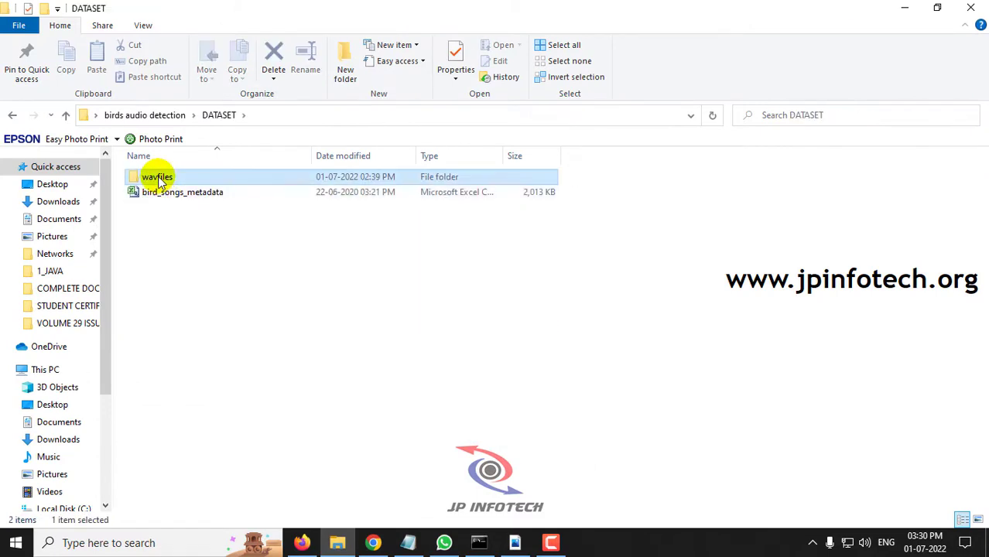
{"action": "double_click", "coordinate": [156, 176]}
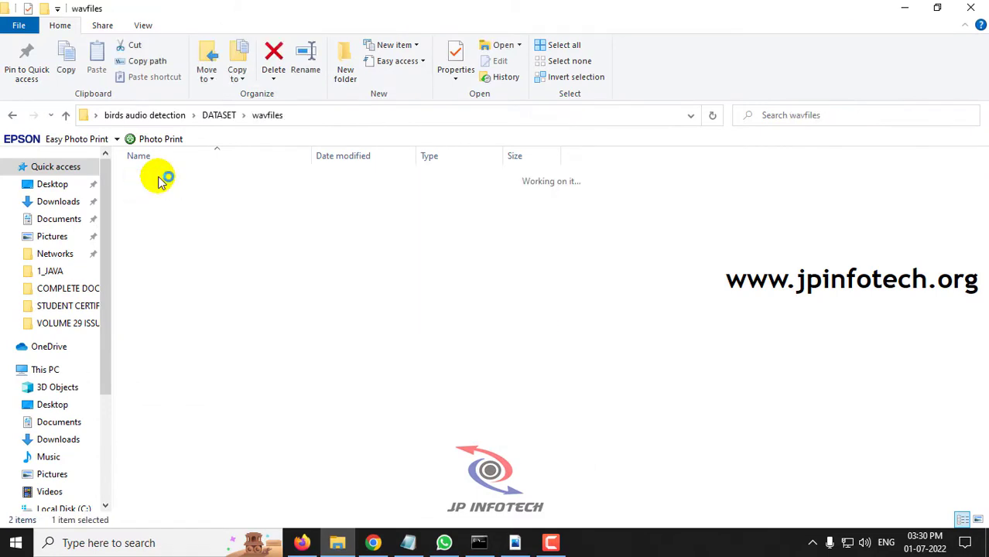
{"action": "mouse_move", "coordinate": [653, 268]}
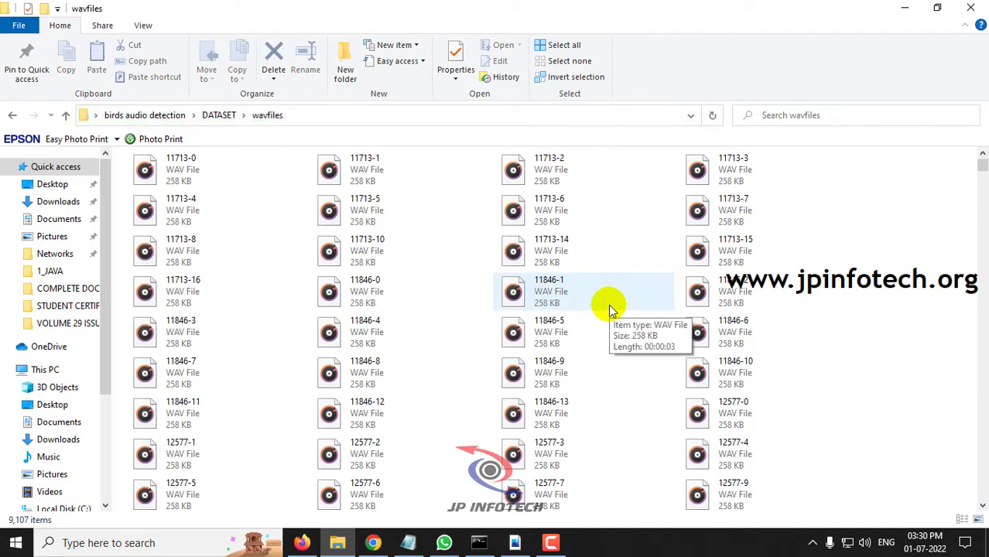
{"action": "mouse_move", "coordinate": [542, 331]}
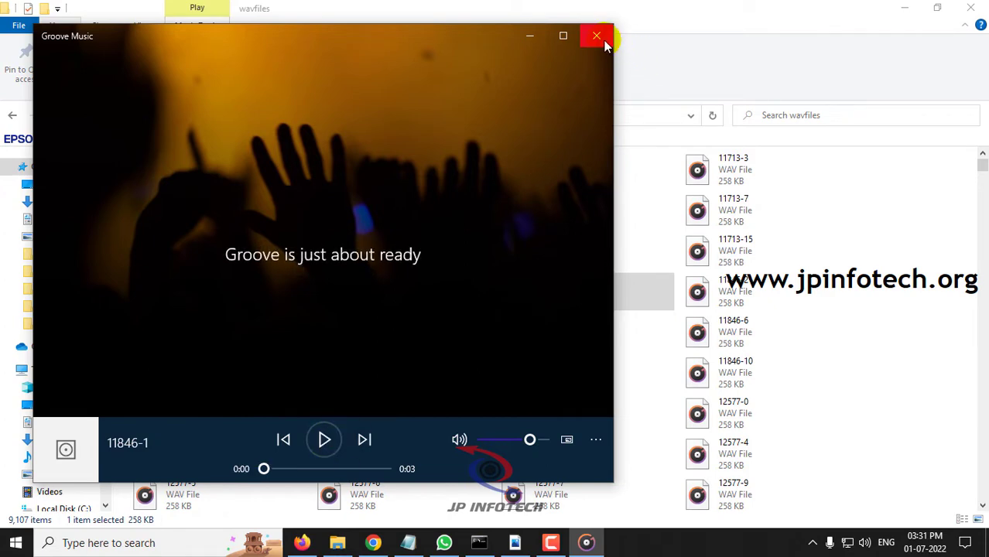
Play clips 266643-8 and 269082-6 from the wavfiles folder in Groove Music.
{"action": "left_click", "coordinate": [597, 36]}
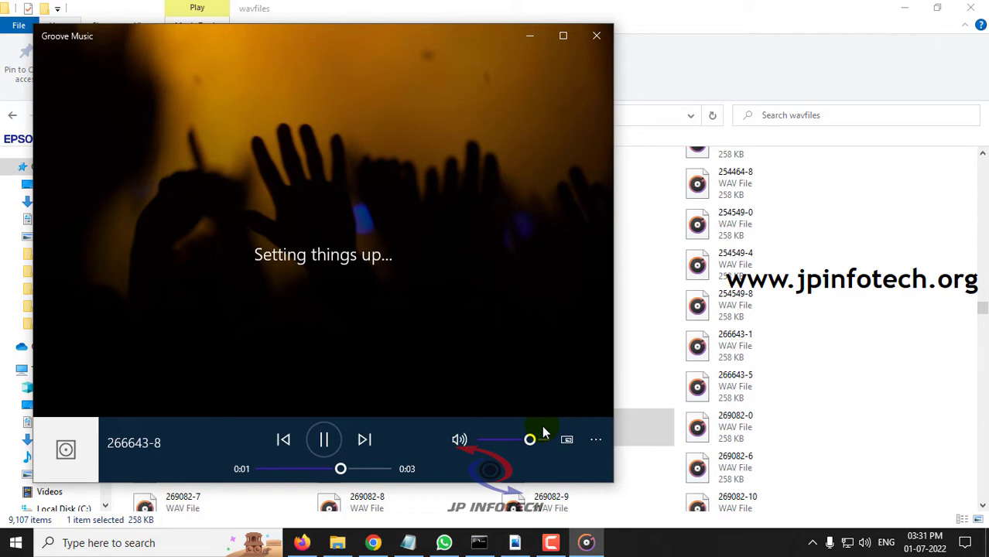
{"action": "left_click", "coordinate": [323, 440]}
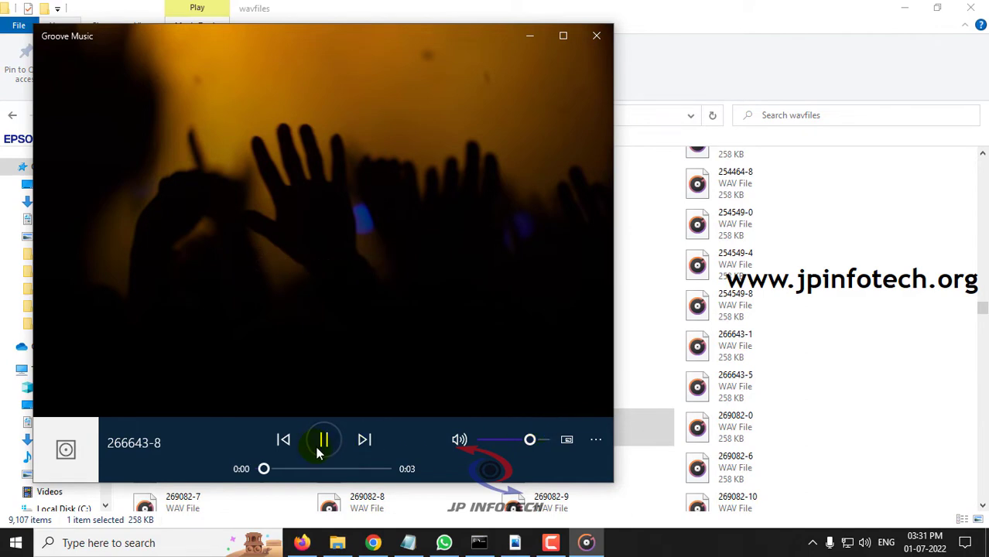
{"action": "left_click", "coordinate": [596, 36]}
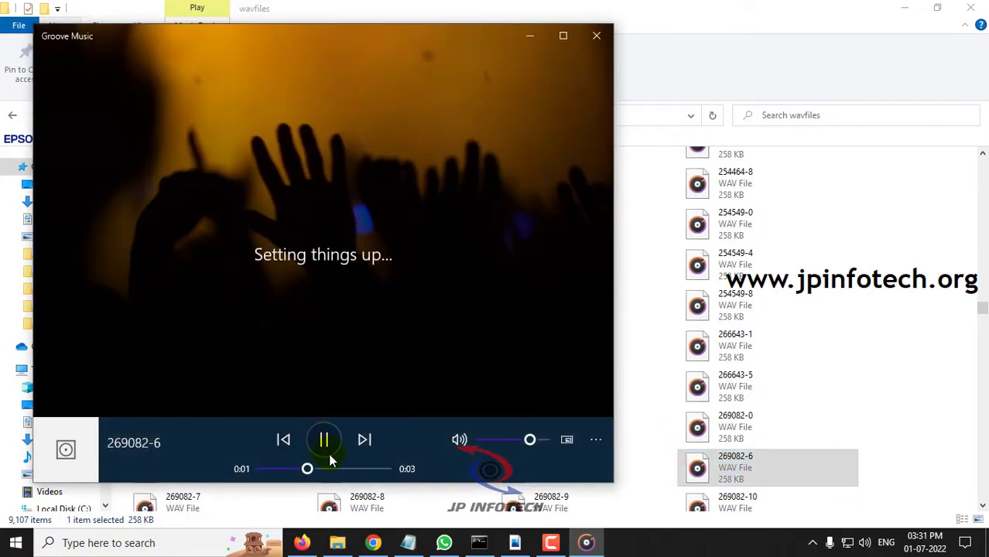
{"action": "left_click", "coordinate": [324, 439]}
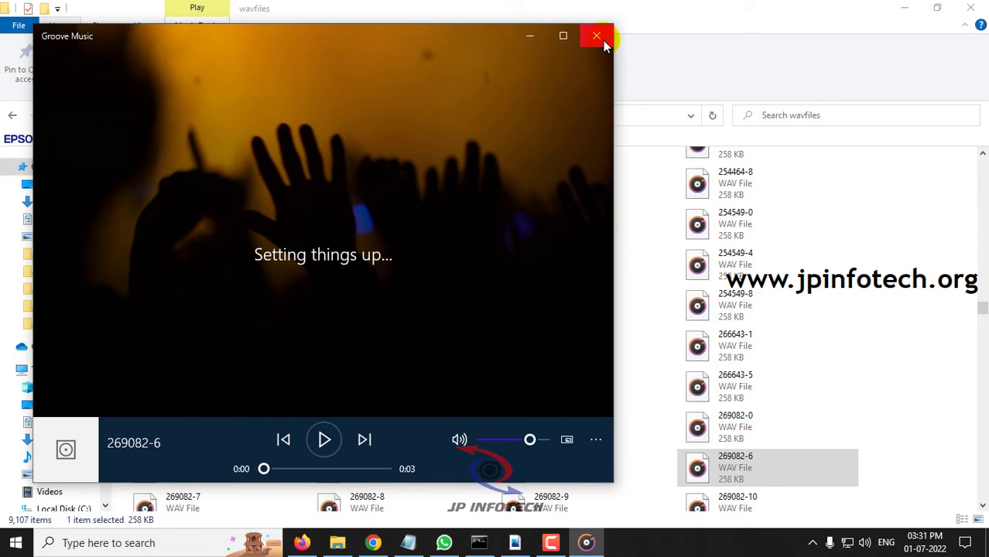
Read requirements.txt (pandas, Keras, tensorflow, Flask, librosa) in Notepad, then close it.
{"action": "left_click", "coordinate": [596, 35]}
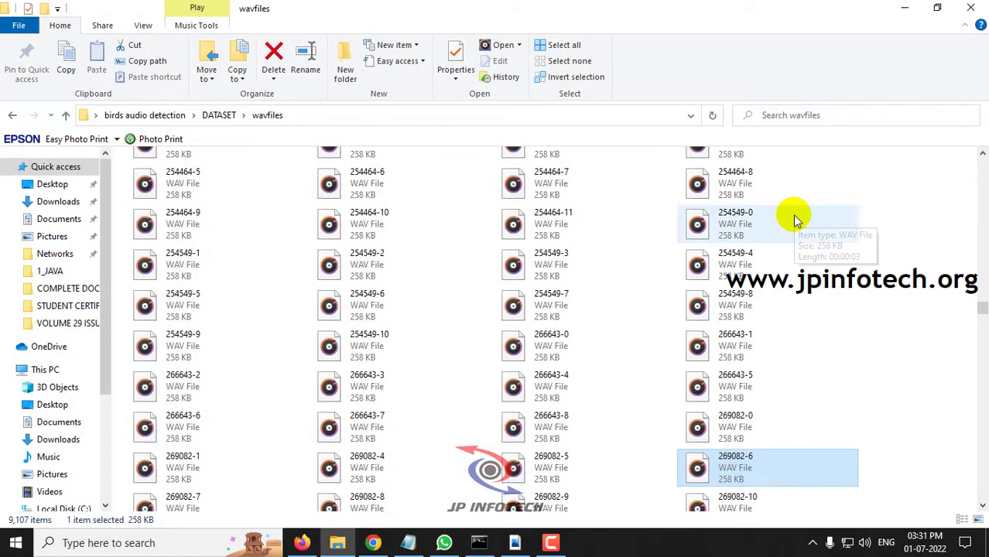
{"action": "mouse_move", "coordinate": [616, 6]}
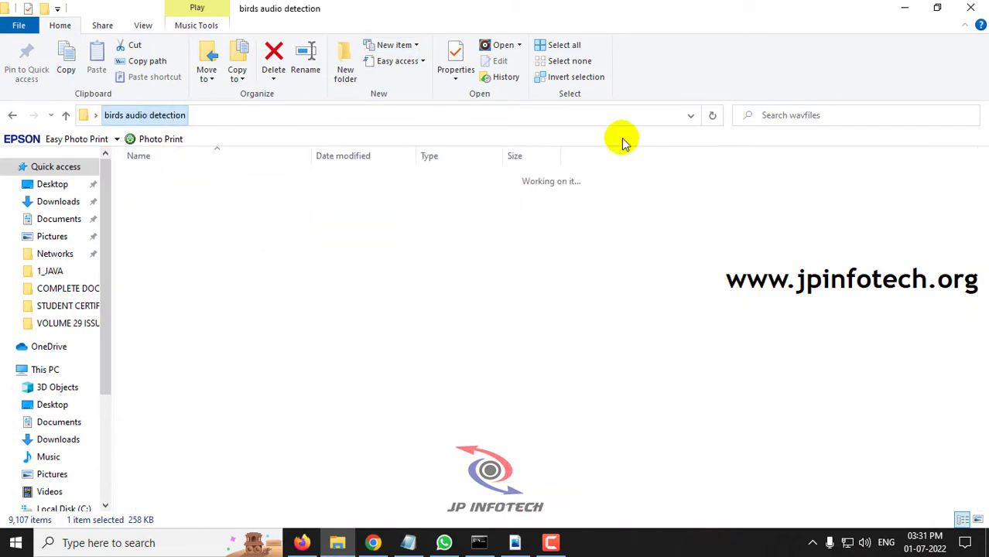
{"action": "left_click", "coordinate": [162, 329]}
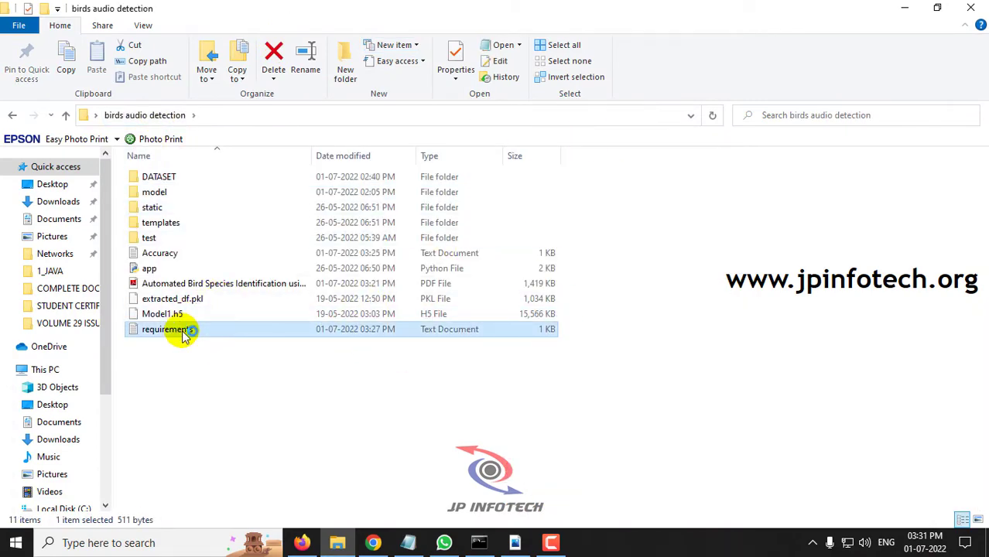
{"action": "double_click", "coordinate": [168, 329]}
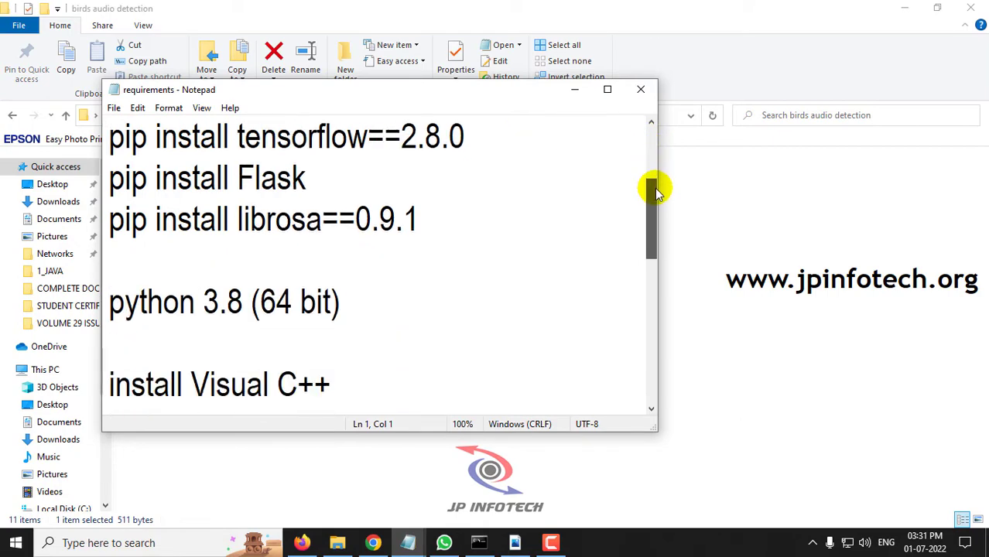
{"action": "scroll", "scroll_direction": "down", "scroll_amount": 3}
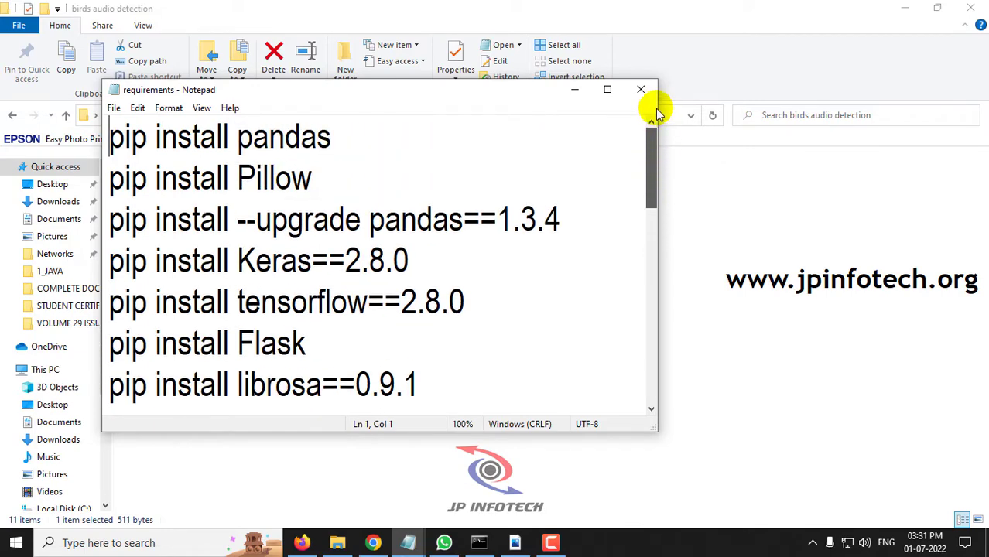
{"action": "left_click", "coordinate": [641, 89]}
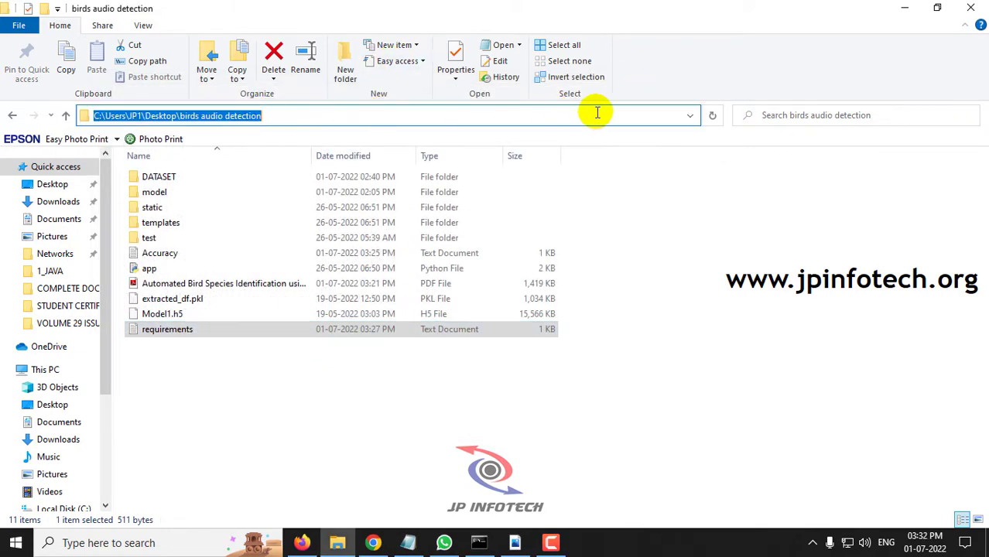
Run 'python app' from the birds audio detection folder in Command Prompt.
{"action": "left_click", "coordinate": [109, 542]}
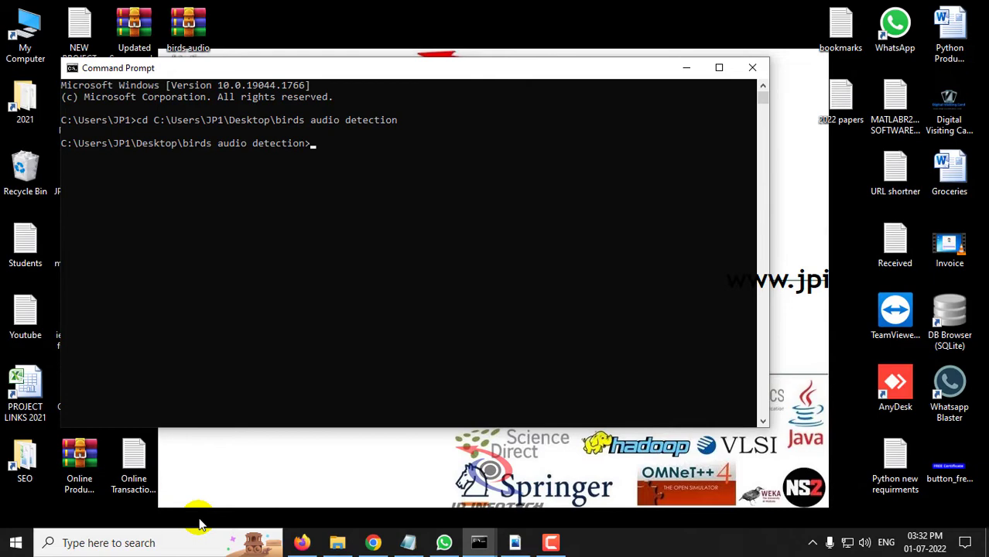
{"action": "type", "text": "python app"}
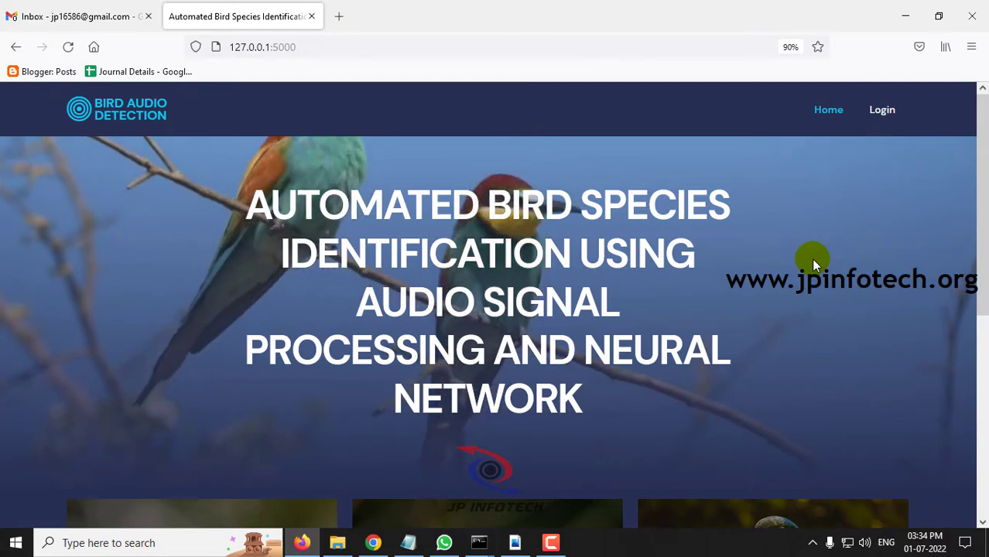
Open the Login page from the app's top navigation bar.
{"action": "scroll", "scroll_direction": "down", "scroll_amount": 3}
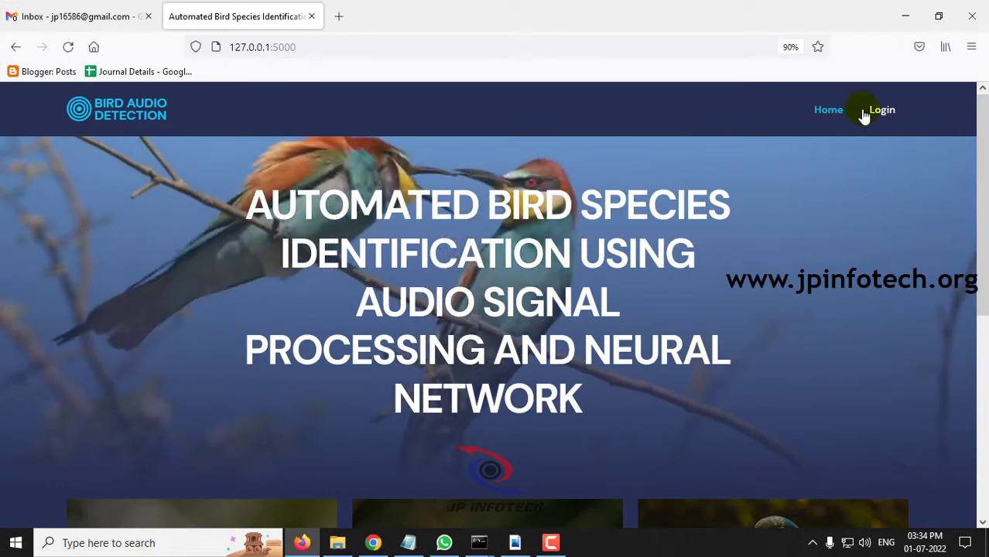
{"action": "left_click", "coordinate": [882, 109]}
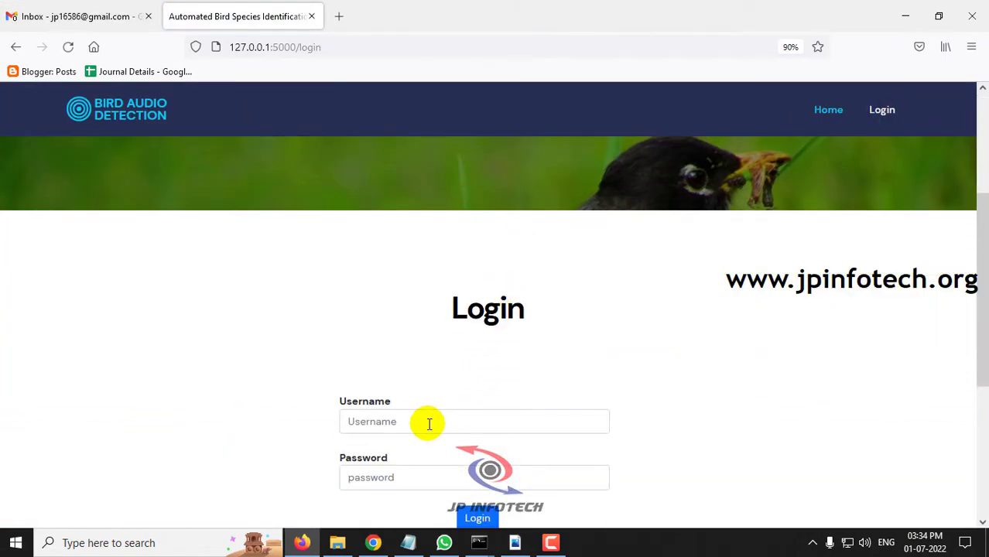
Log in as admin and dismiss the Login Success alert.
{"action": "scroll", "scroll_direction": "down", "scroll_amount": 3}
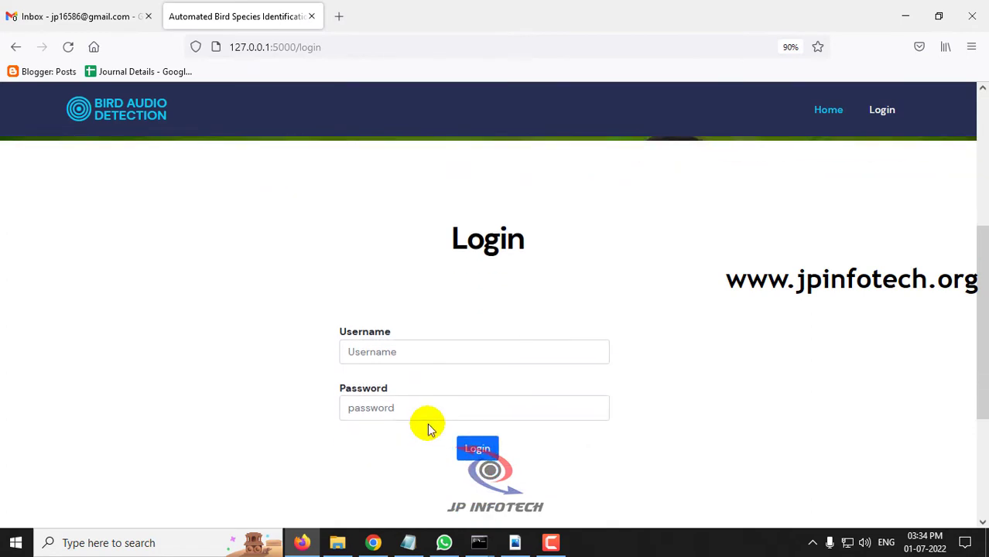
{"action": "left_click", "coordinate": [474, 352]}
{"action": "type", "text": "admin"}
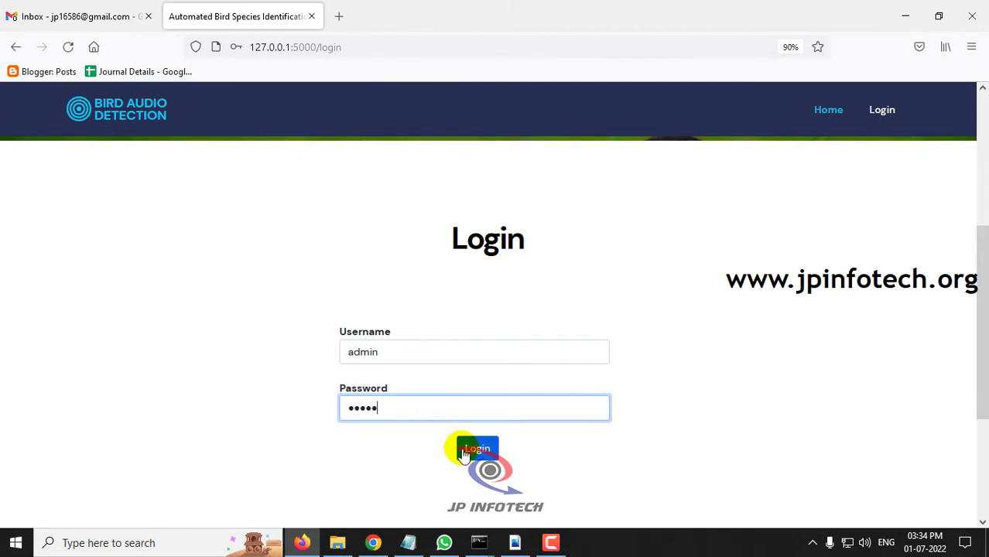
{"action": "left_click", "coordinate": [477, 449]}
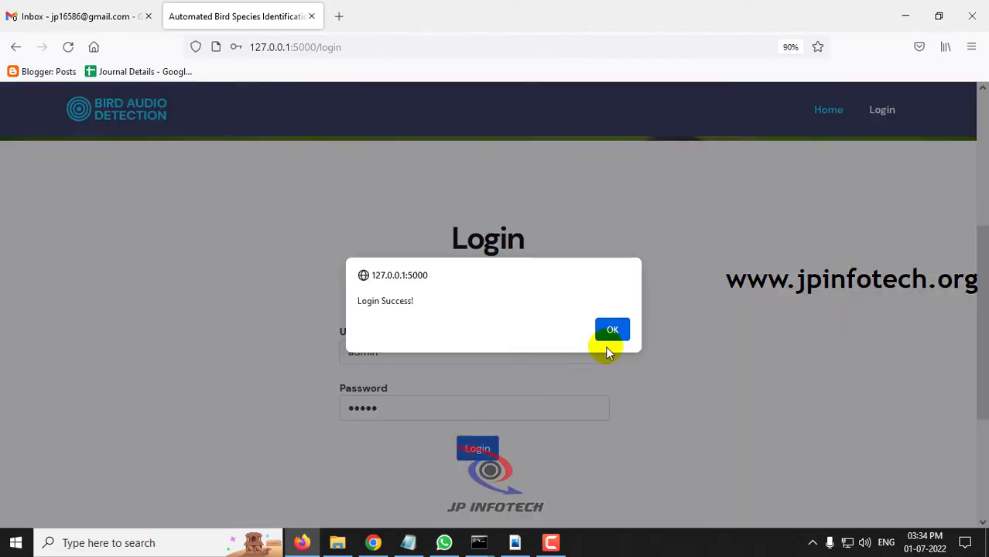
{"action": "left_click", "coordinate": [613, 329]}
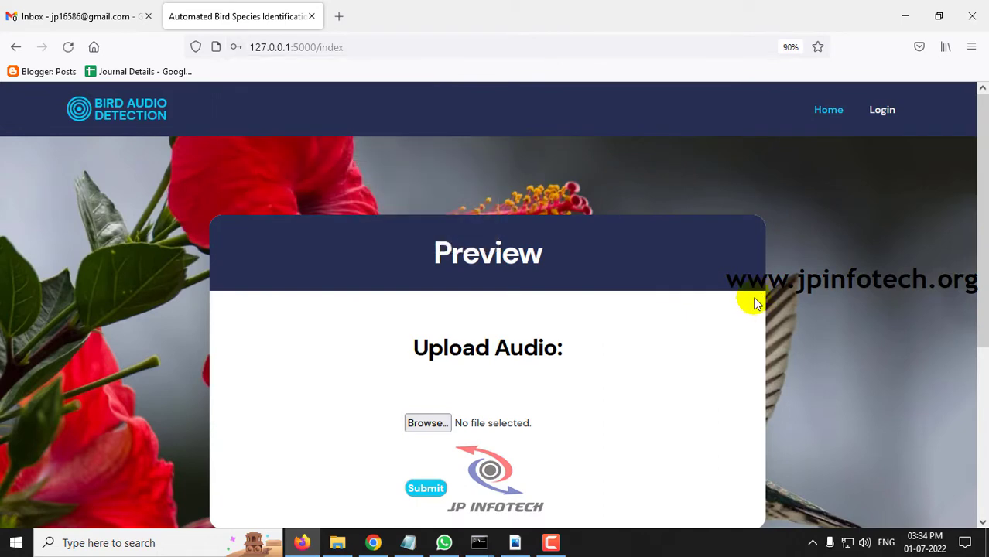
{"action": "mouse_move", "coordinate": [401, 354]}
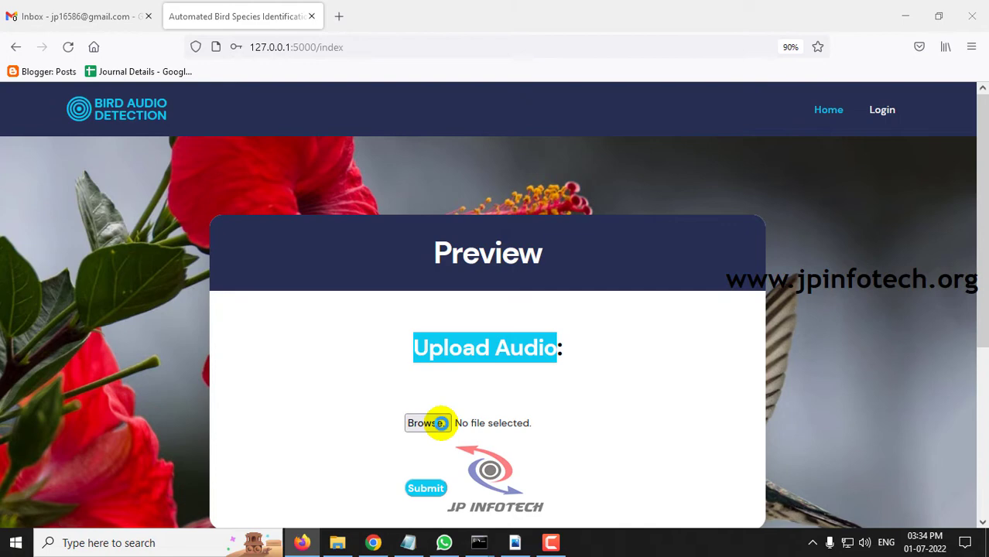
Pick American Robin clip 563197-2.wav from Desktop > birds audio detection > test and submit it.
{"action": "left_click", "coordinate": [426, 422]}
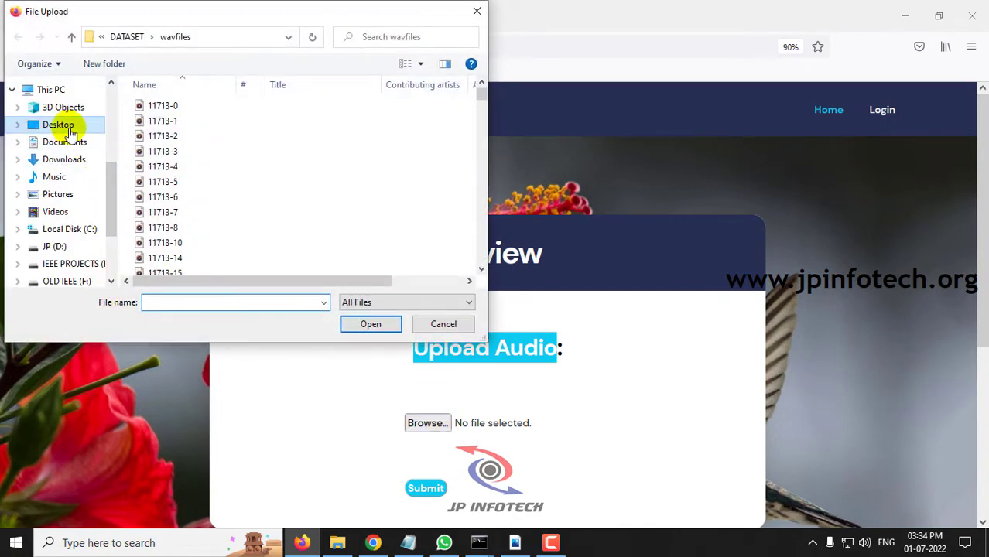
{"action": "left_click", "coordinate": [60, 125]}
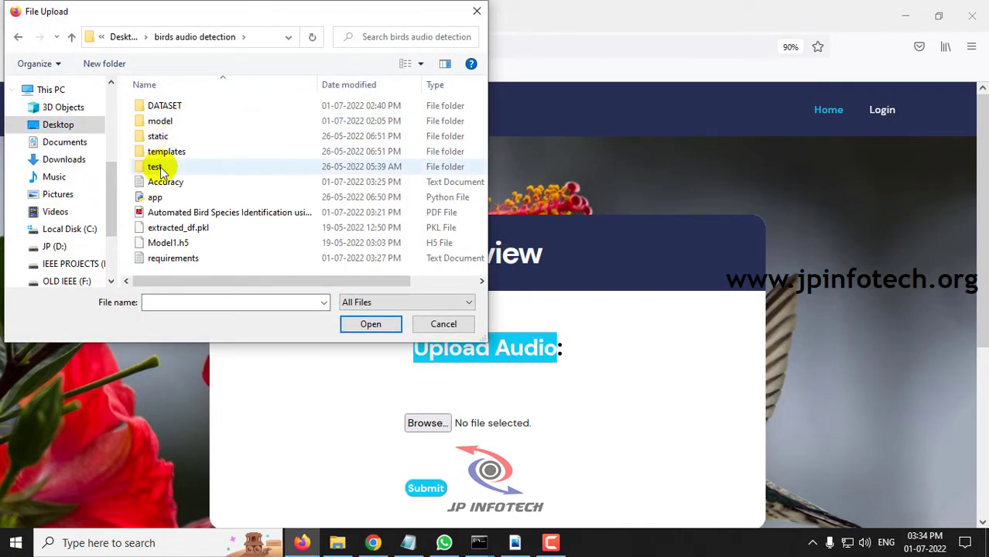
{"action": "double_click", "coordinate": [155, 167]}
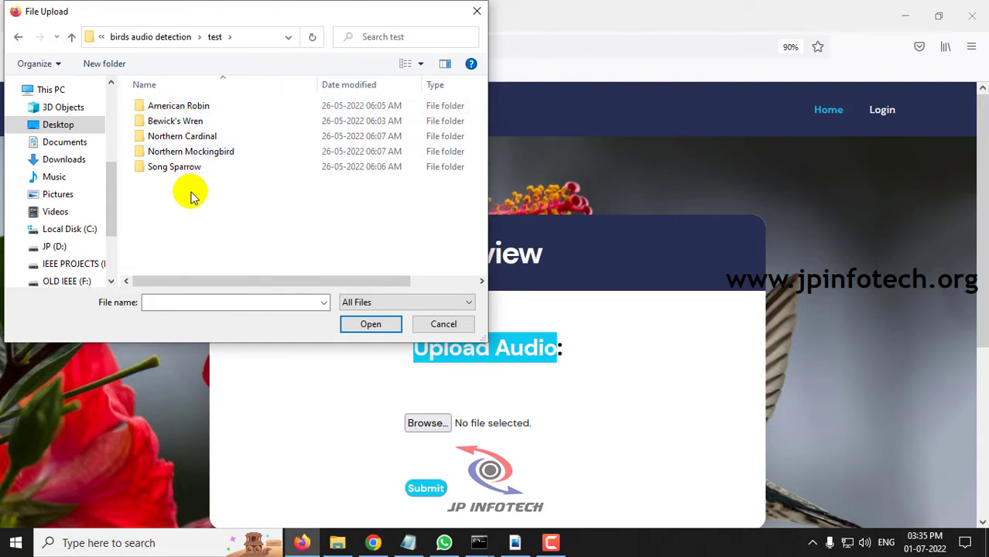
{"action": "mouse_move", "coordinate": [205, 135]}
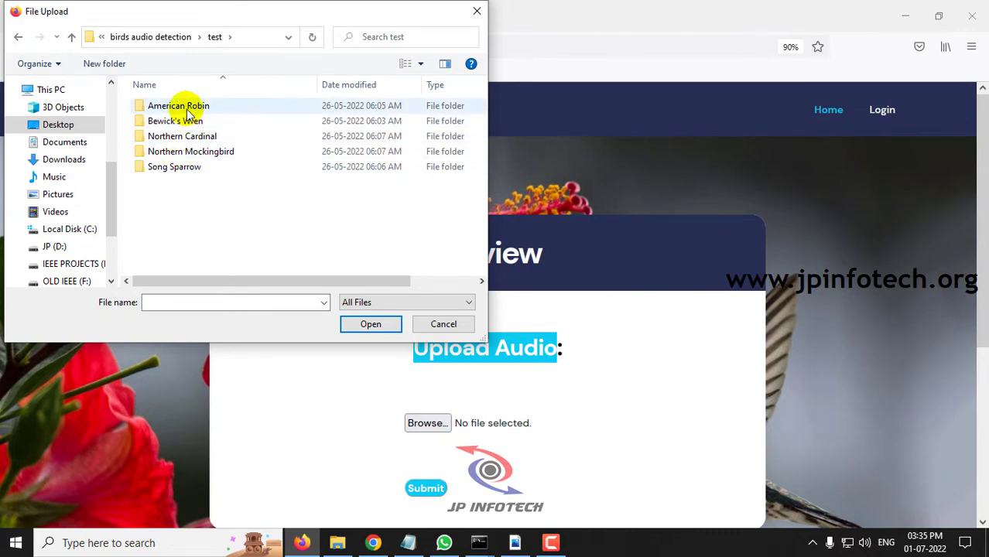
{"action": "mouse_move", "coordinate": [190, 112]}
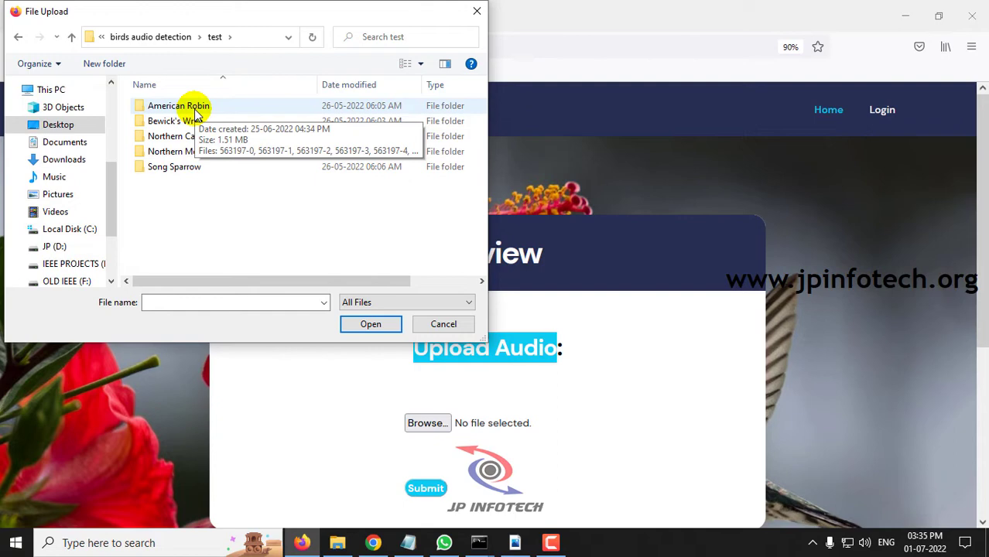
{"action": "left_click", "coordinate": [370, 323]}
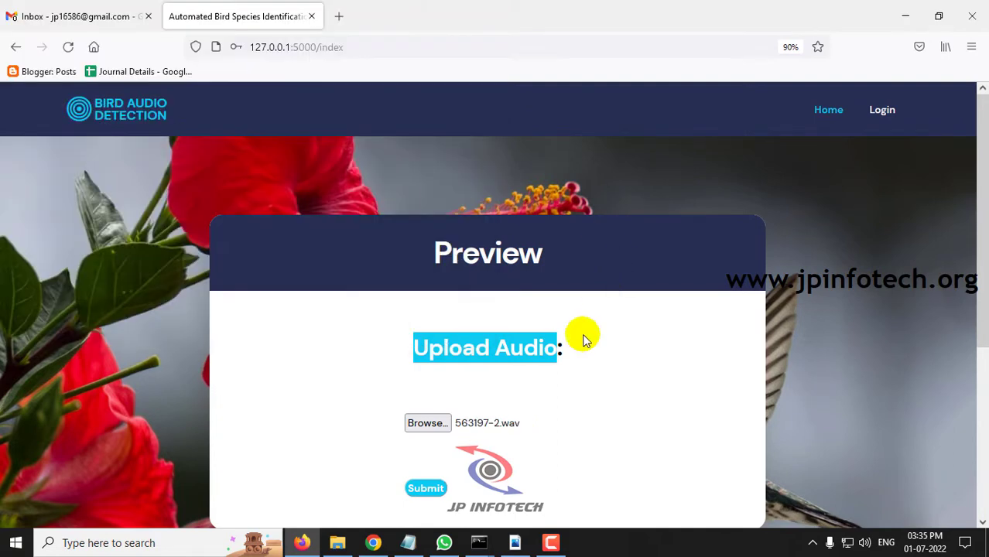
{"action": "left_click", "coordinate": [426, 487]}
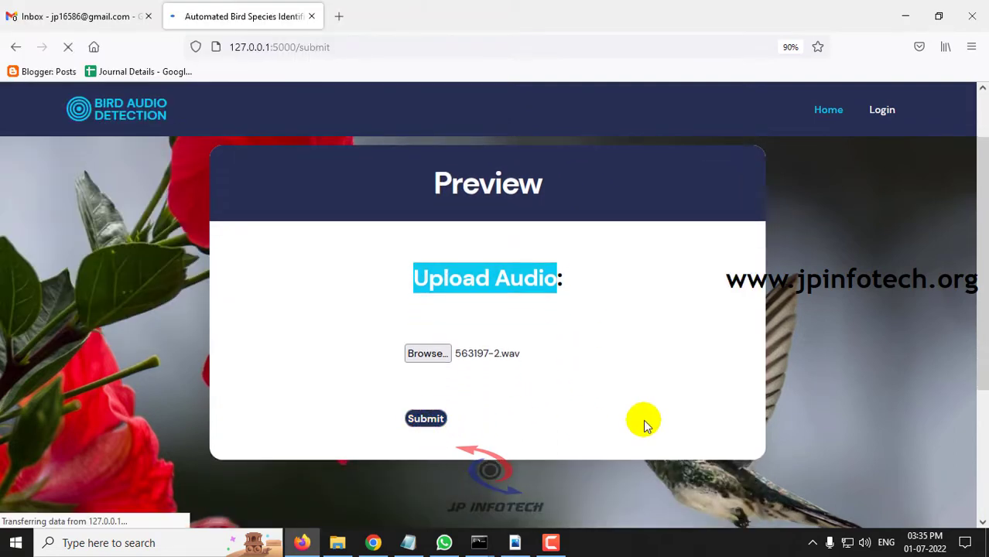
Play the clip predicted as American Robin, review the result, and go back Home.
{"action": "left_click", "coordinate": [425, 419]}
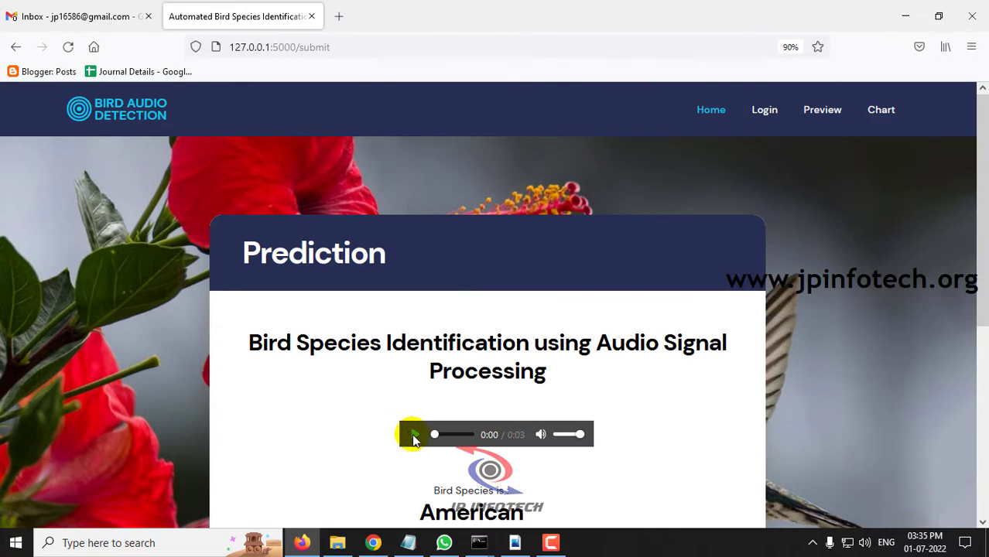
{"action": "left_click", "coordinate": [413, 434]}
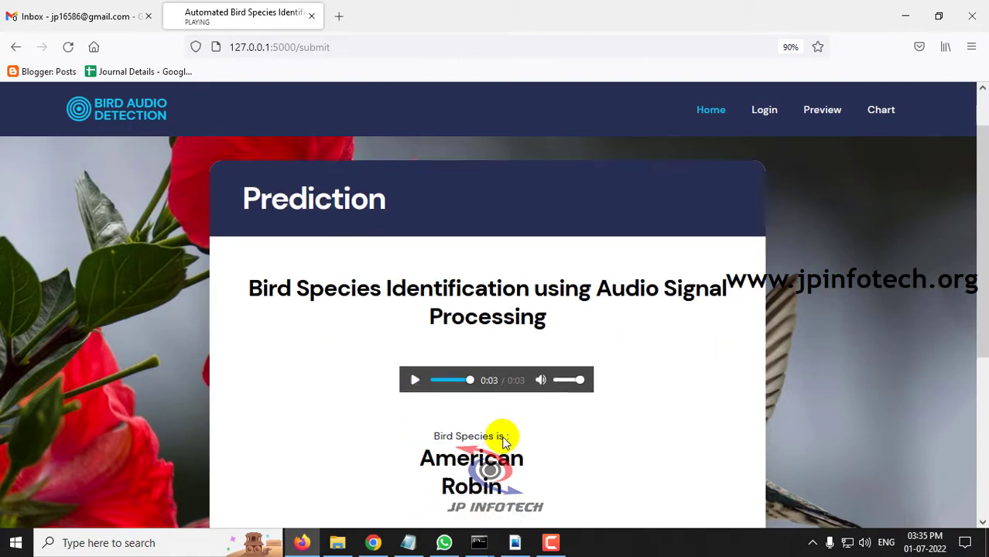
{"action": "scroll", "scroll_direction": "down", "scroll_amount": 3}
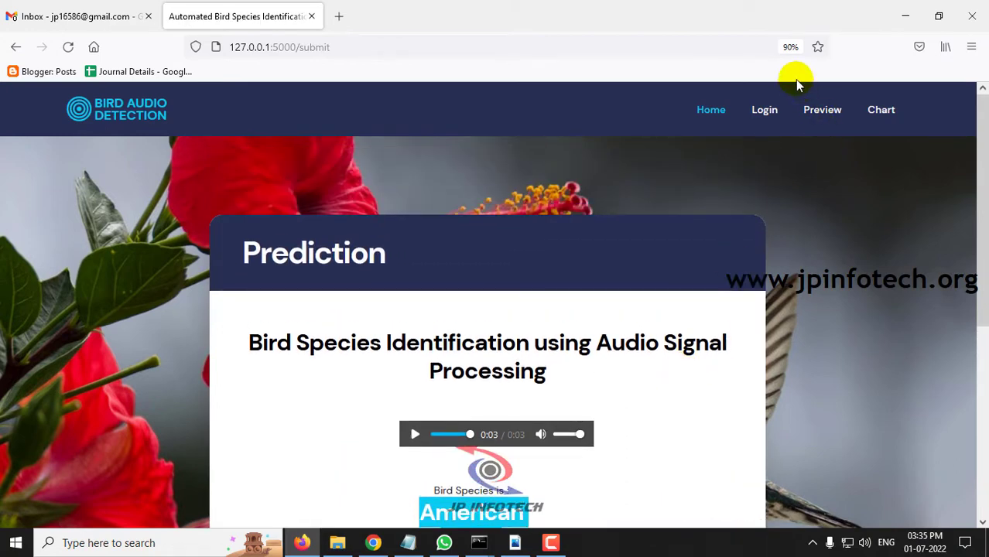
{"action": "left_click", "coordinate": [823, 109]}
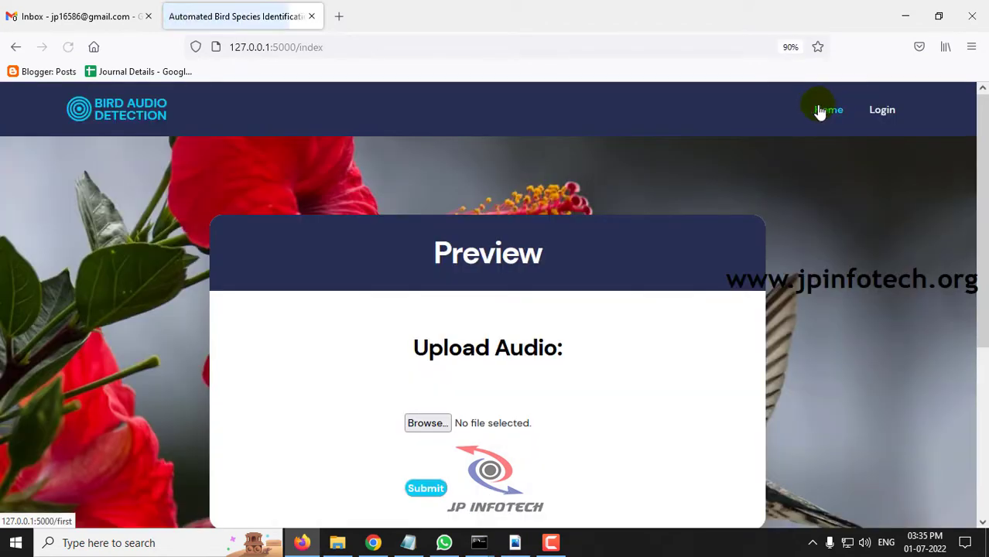
Open the upload file dialog to find the Bewick's Wren test recordings.
{"action": "left_click", "coordinate": [427, 423]}
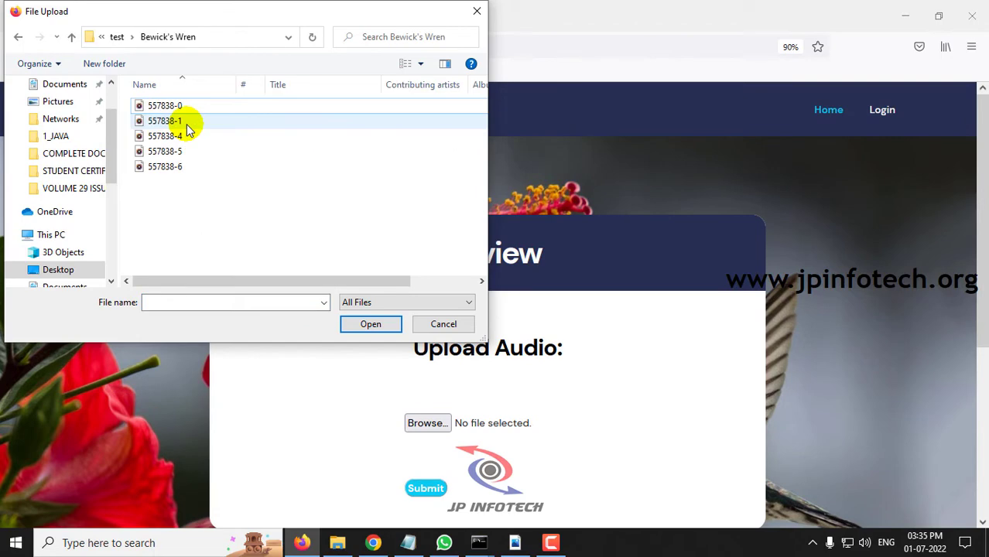
{"action": "mouse_move", "coordinate": [182, 124]}
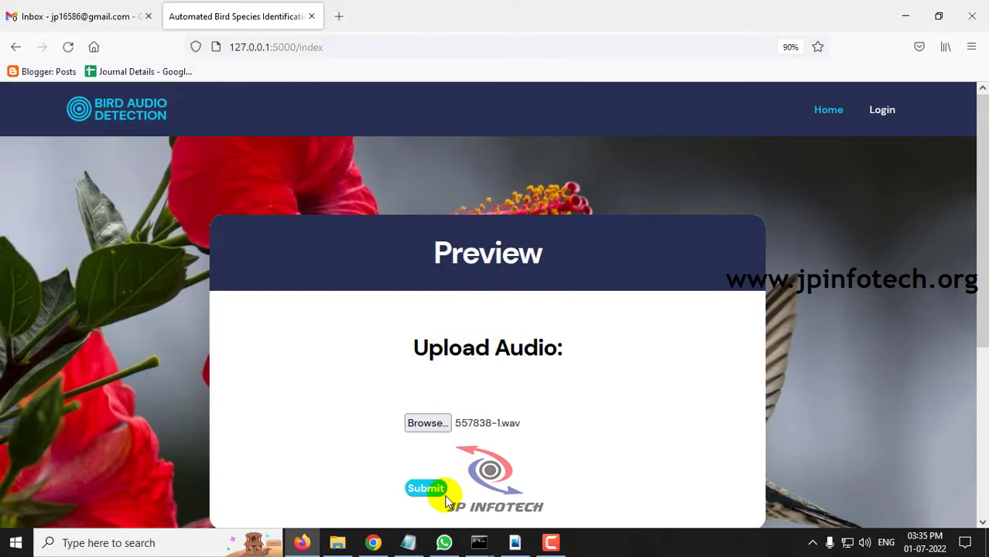
Submit 557838-1.wav and play the clip through, confirming the Bewick's Wren prediction.
{"action": "left_click", "coordinate": [426, 488]}
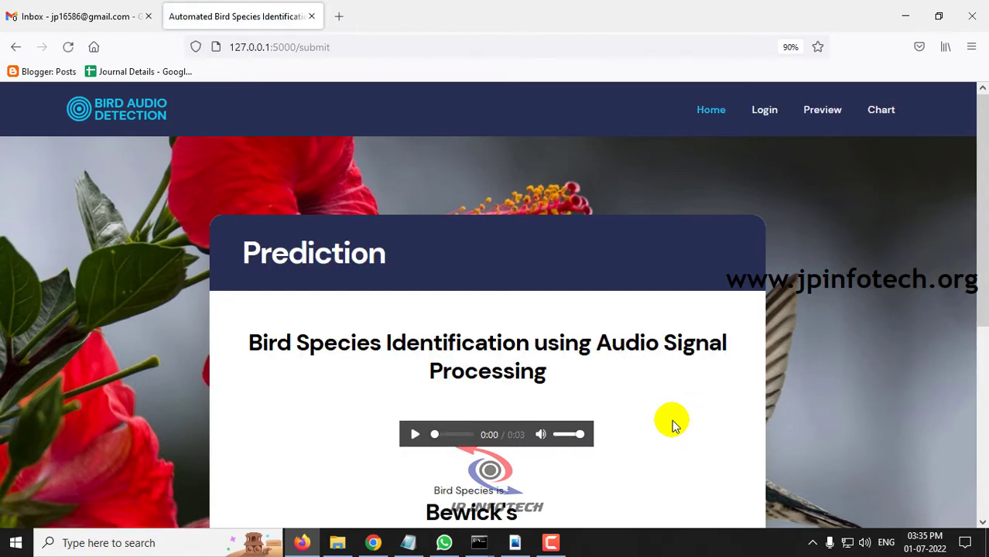
{"action": "left_click", "coordinate": [415, 434]}
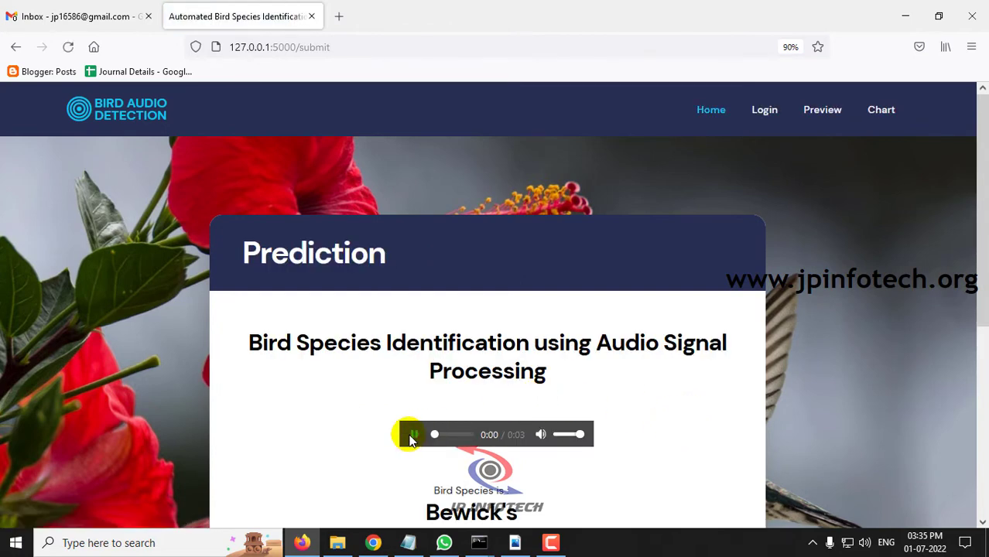
{"action": "left_click", "coordinate": [414, 435]}
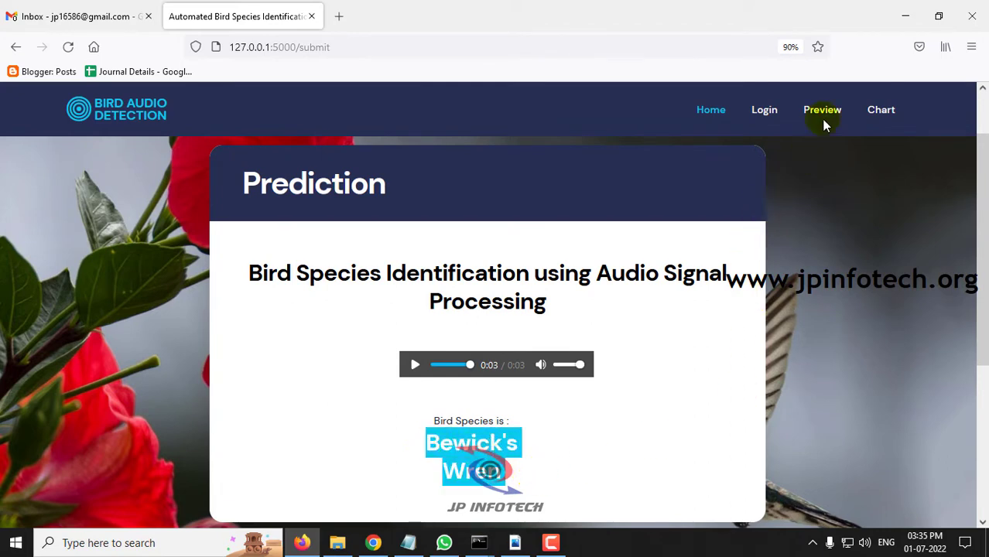
Return to the upload page and submit Northern Cardinal clip 563619-4.wav for prediction.
{"action": "left_click", "coordinate": [822, 109]}
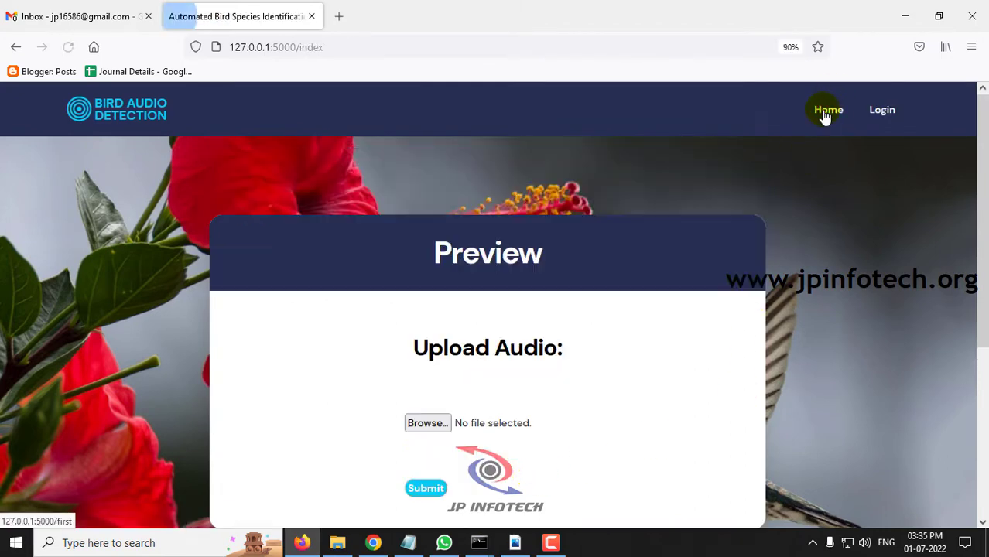
{"action": "left_click", "coordinate": [426, 423]}
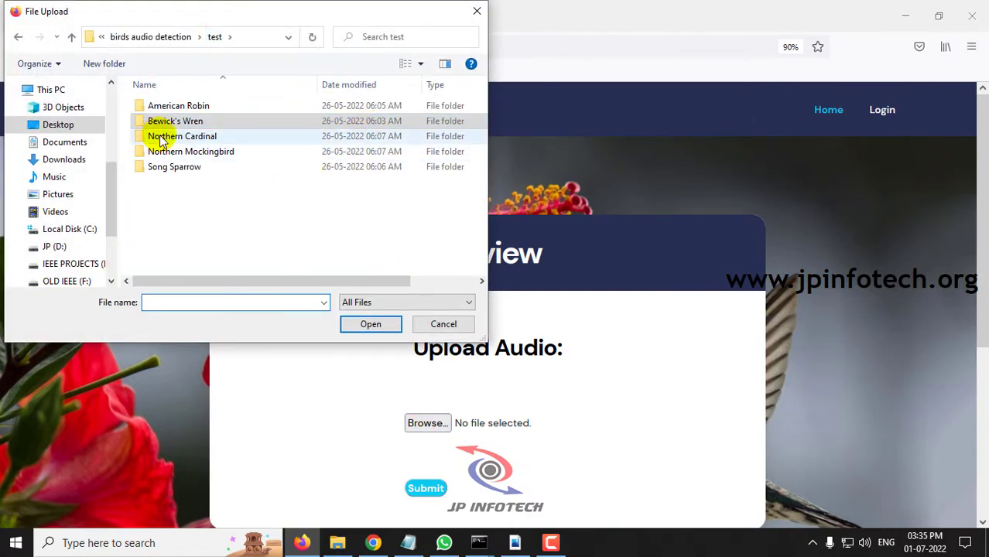
{"action": "left_click", "coordinate": [182, 137]}
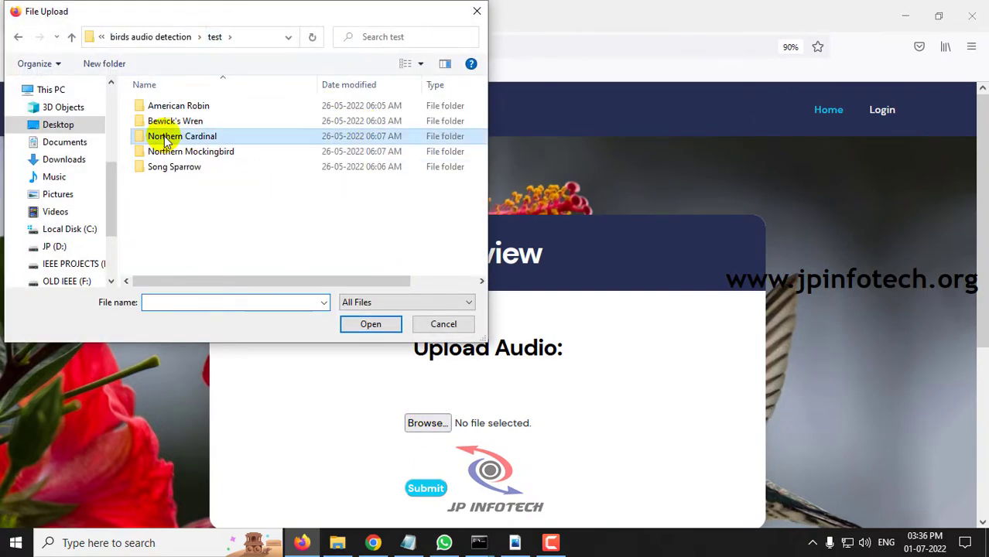
{"action": "left_click", "coordinate": [370, 324]}
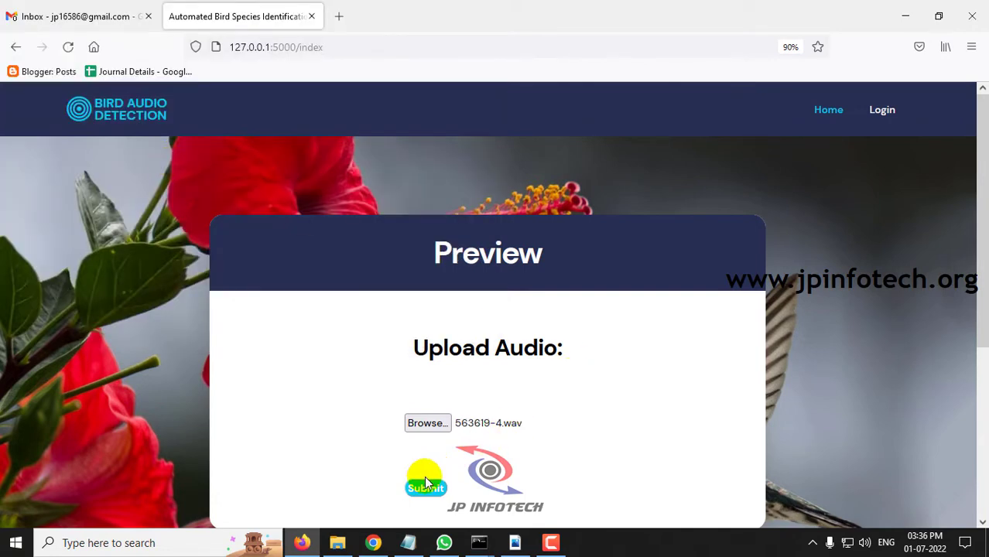
{"action": "left_click", "coordinate": [425, 487]}
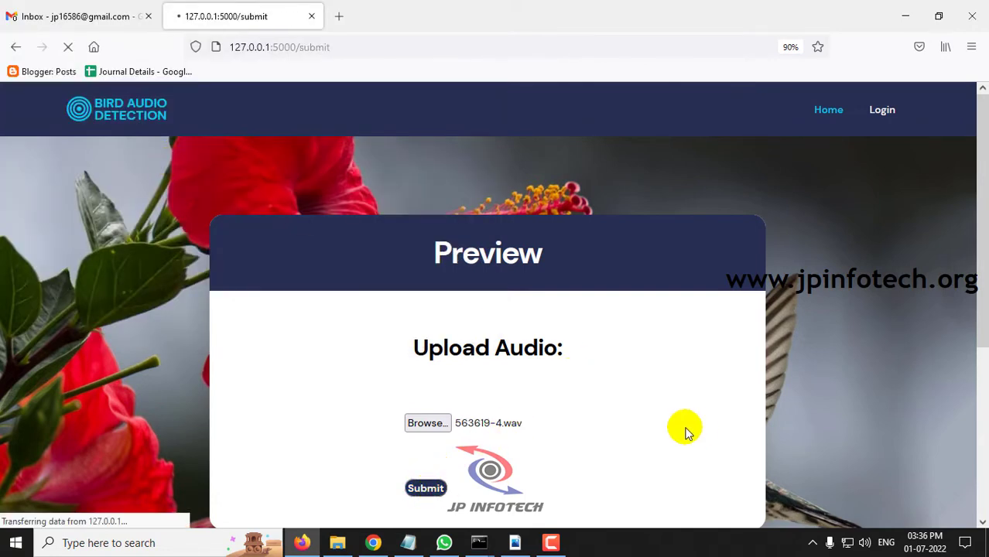
Play the 563619-4.wav clip and highlight its Northern Cardinal prediction.
{"action": "left_click", "coordinate": [425, 488]}
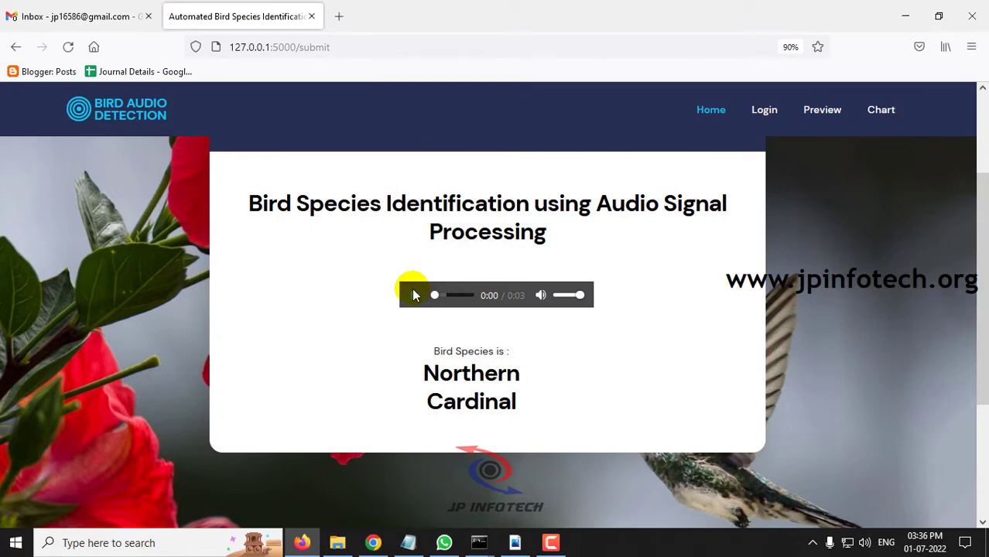
{"action": "left_click", "coordinate": [415, 295]}
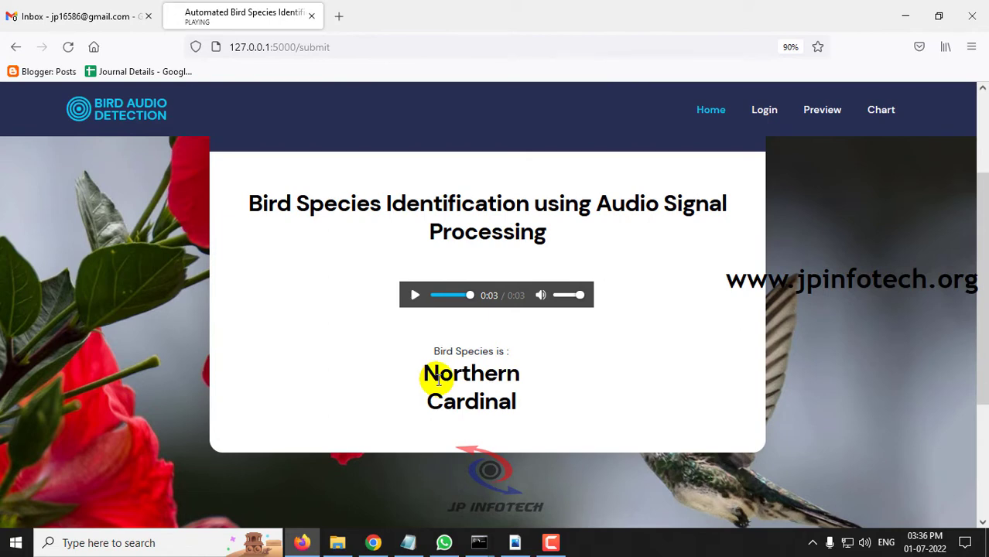
{"action": "double_click", "coordinate": [471, 373]}
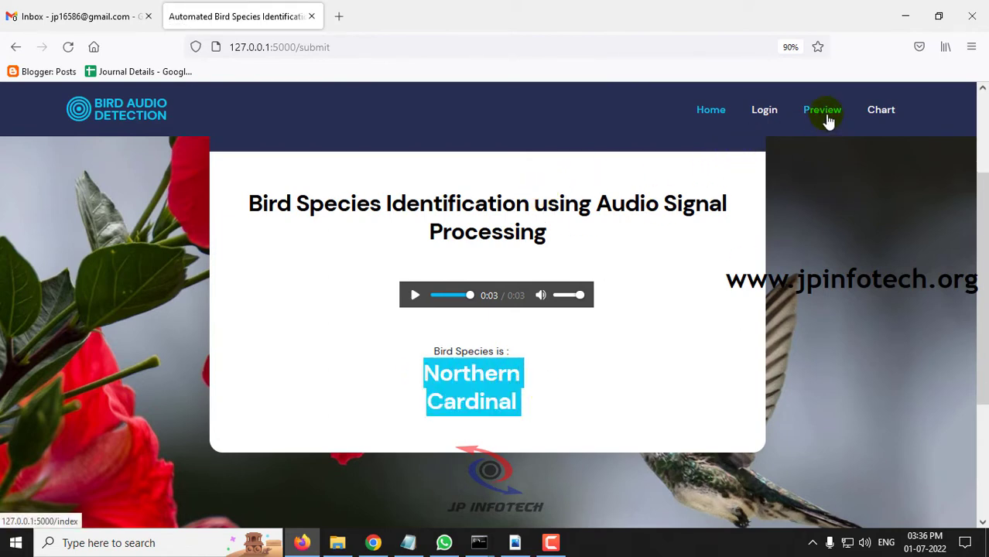
Submit Northern Mockingbird clip 557029-3.wav from the upload page and play it back.
{"action": "left_click", "coordinate": [822, 109]}
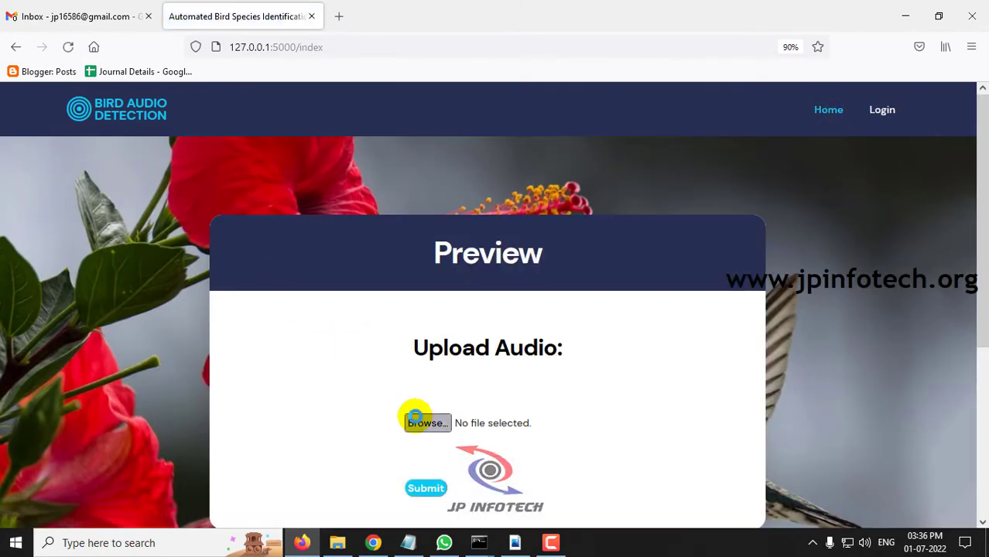
{"action": "left_click", "coordinate": [426, 423]}
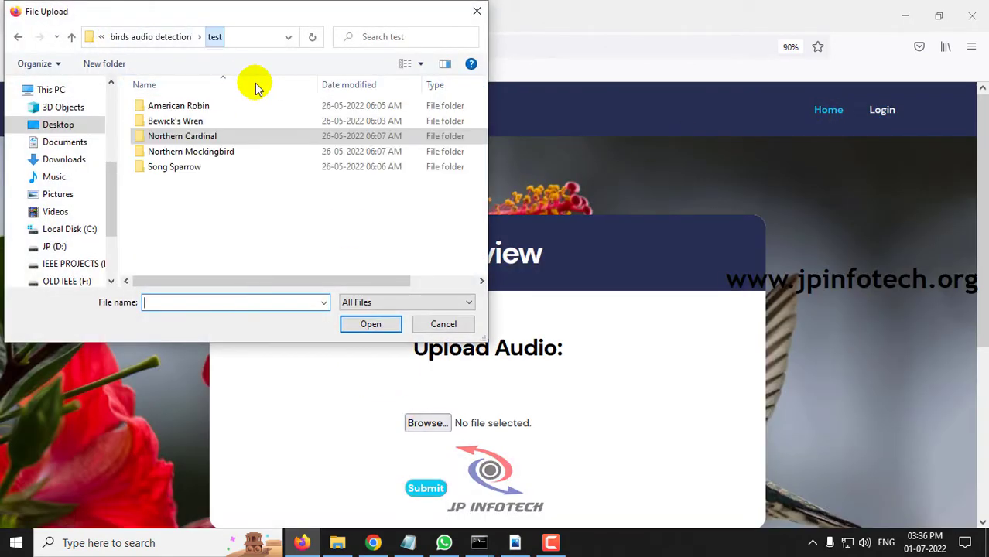
{"action": "left_click", "coordinate": [190, 151]}
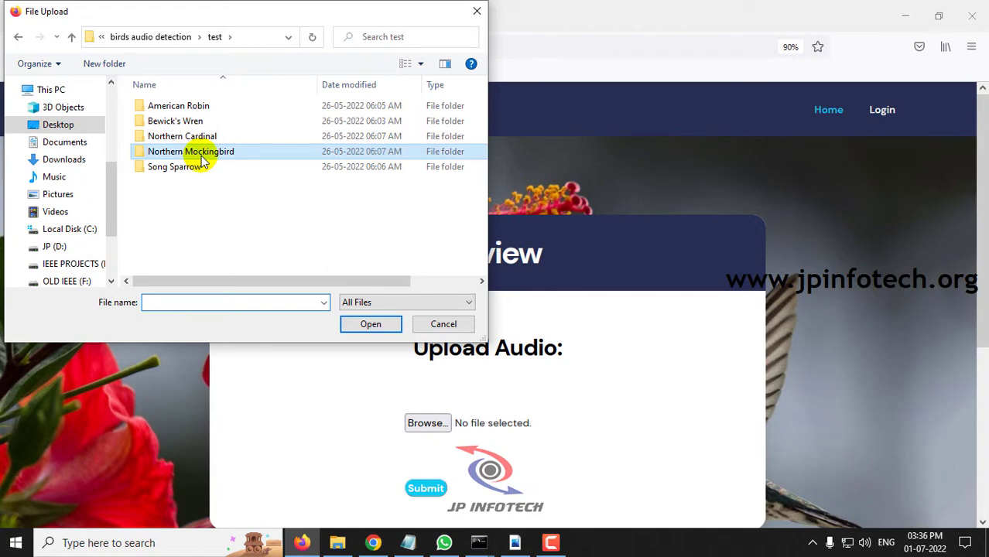
{"action": "left_click", "coordinate": [370, 323]}
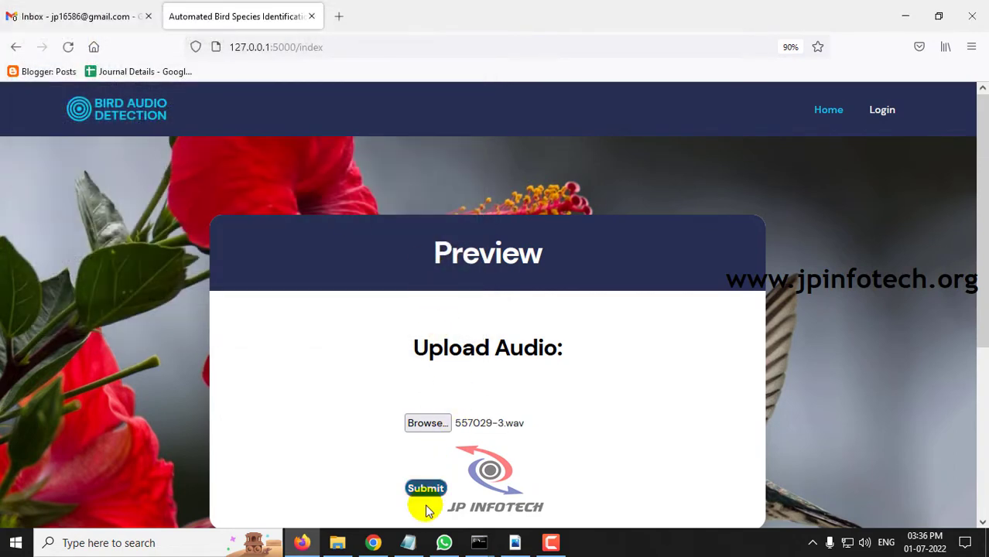
{"action": "left_click", "coordinate": [426, 489]}
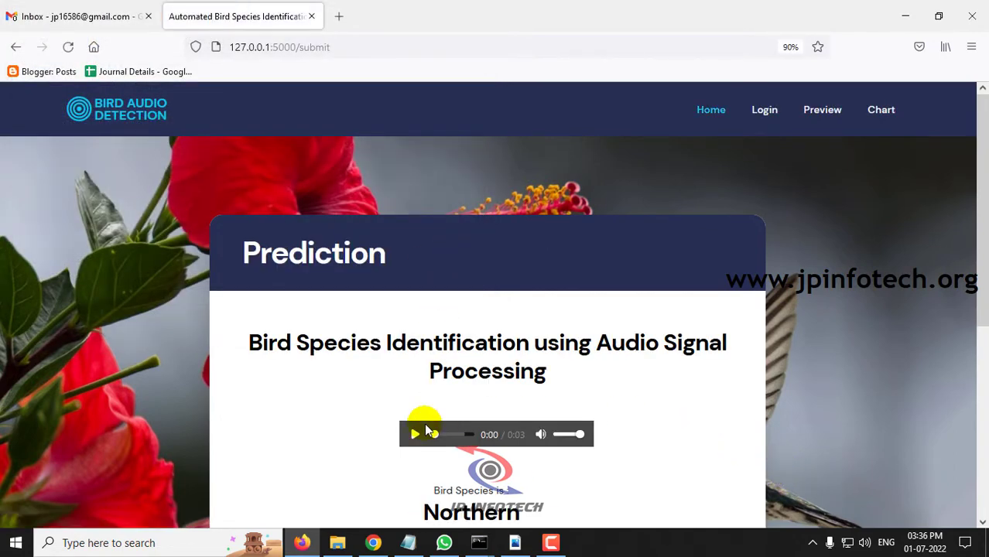
{"action": "left_click", "coordinate": [416, 434]}
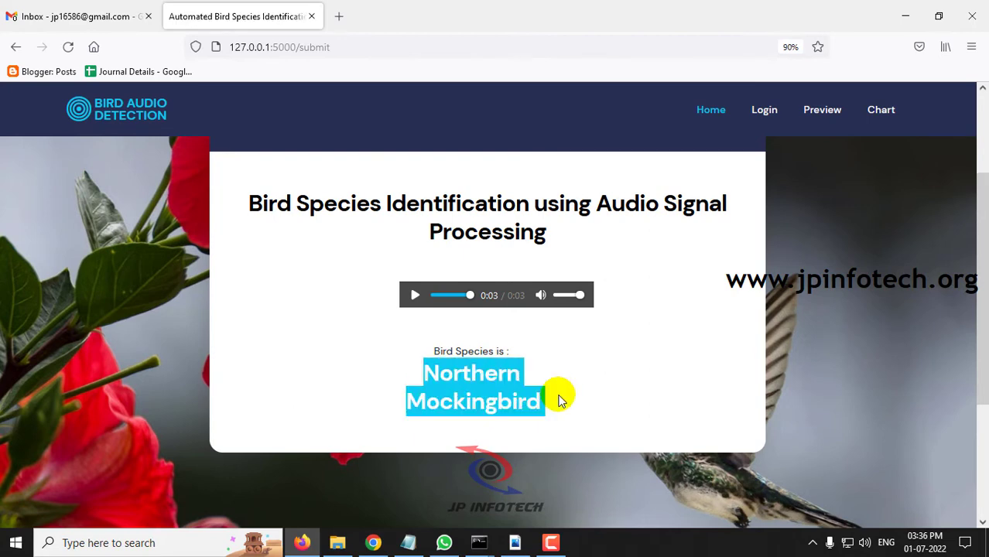
Submit Song Sparrow clip 561356-2.wav from the upload page and play its audio.
{"action": "left_click", "coordinate": [822, 109]}
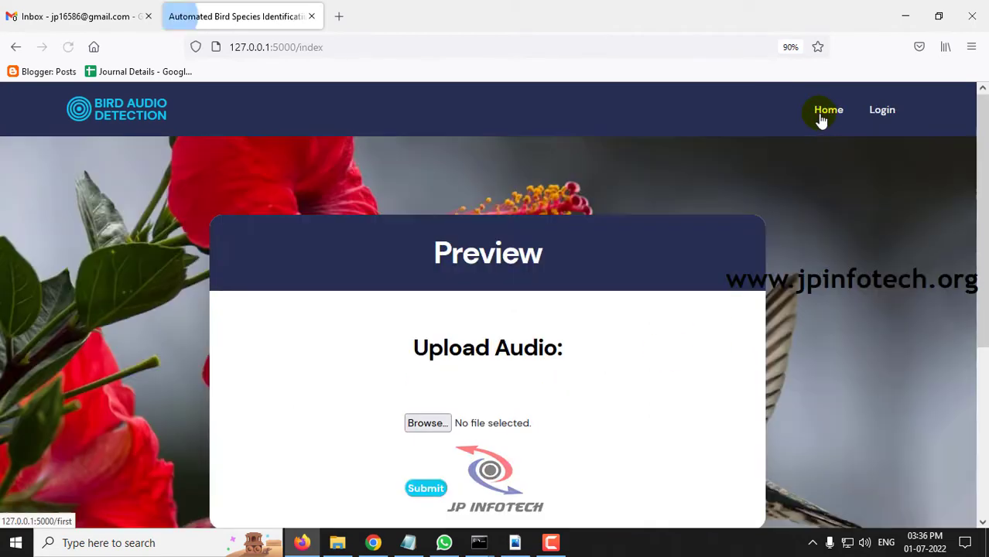
{"action": "left_click", "coordinate": [427, 422]}
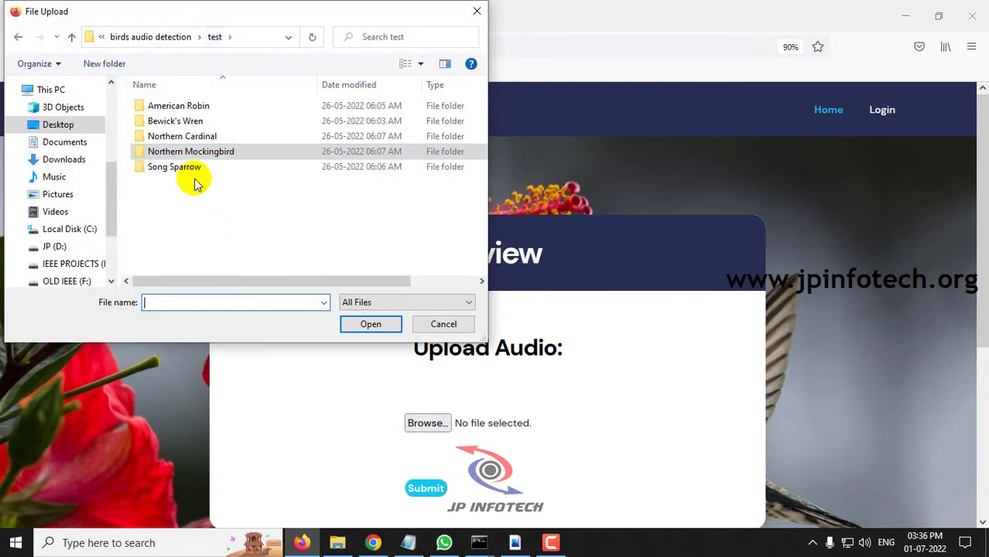
{"action": "mouse_move", "coordinate": [201, 169]}
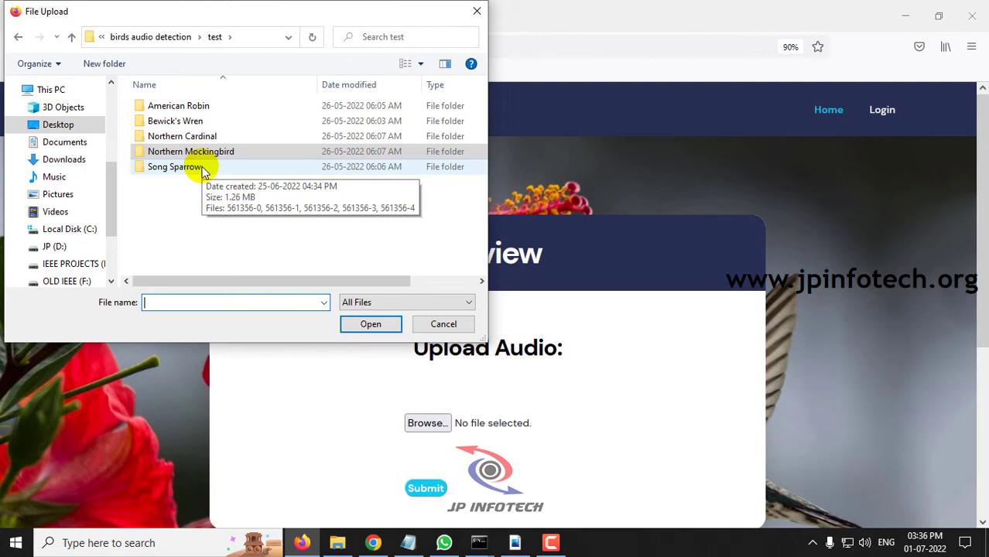
{"action": "left_click", "coordinate": [371, 324]}
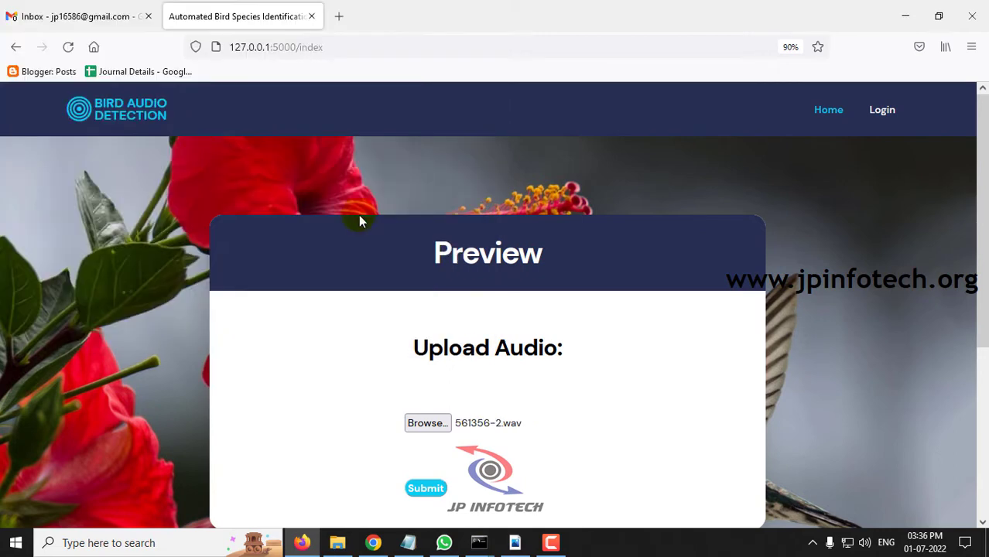
{"action": "left_click", "coordinate": [425, 488]}
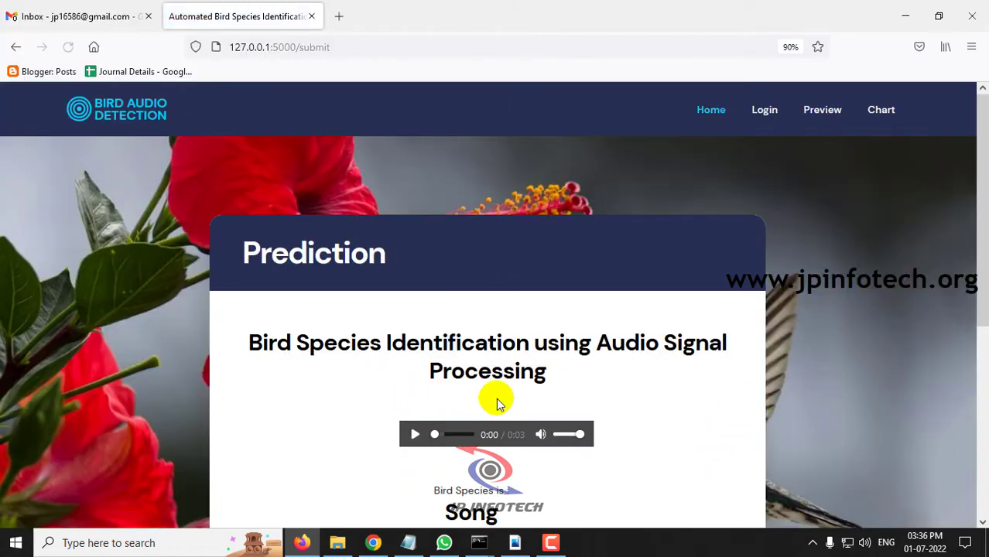
{"action": "left_click", "coordinate": [415, 434]}
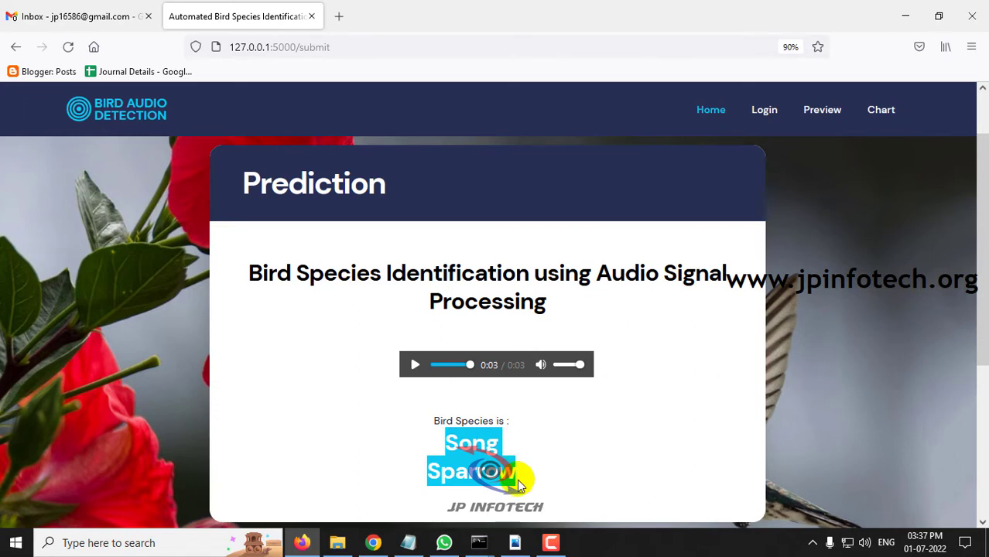
{"action": "mouse_move", "coordinate": [839, 146]}
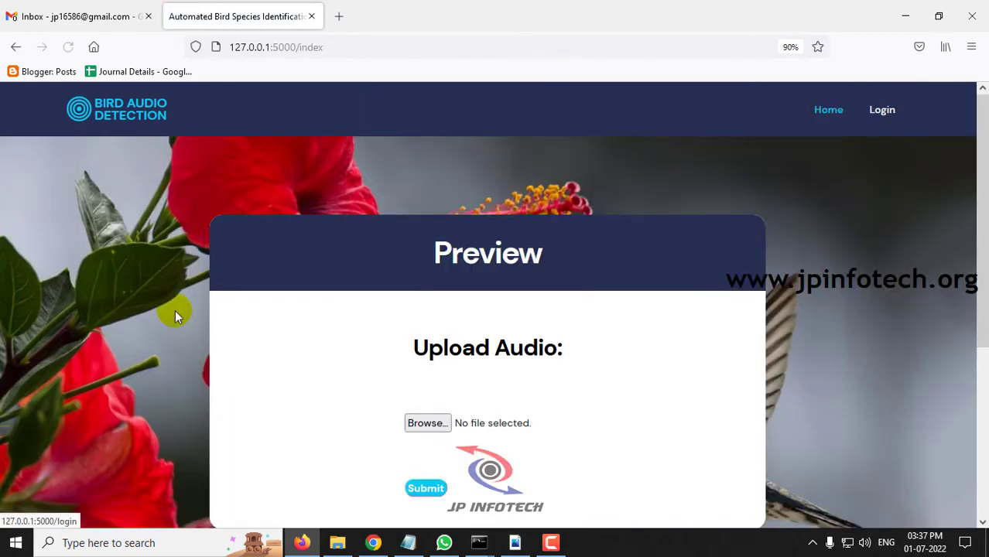
Submit dataset clip 323977-12.wav from the Desktop wavfiles folder and play it twice.
{"action": "left_click", "coordinate": [426, 423]}
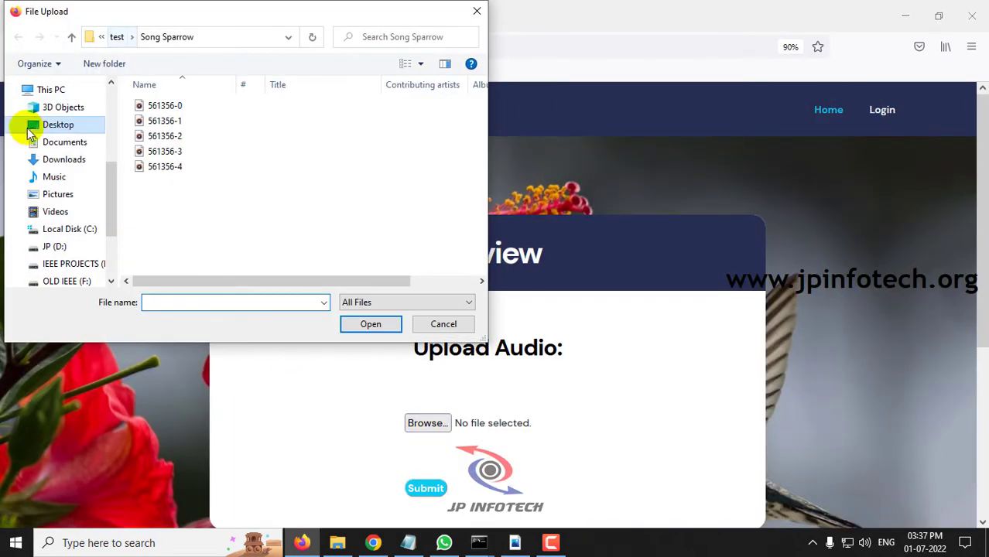
{"action": "left_click", "coordinate": [58, 124]}
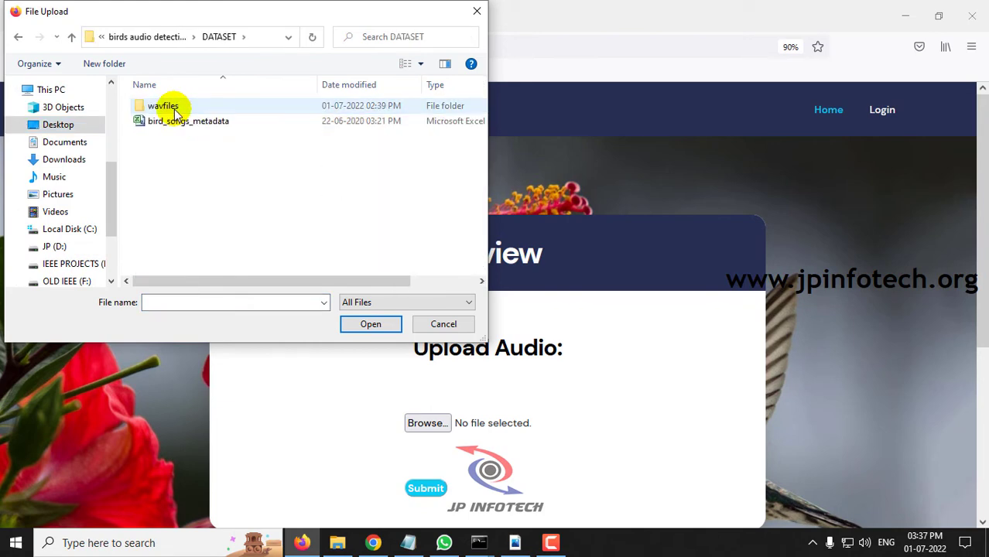
{"action": "double_click", "coordinate": [162, 105]}
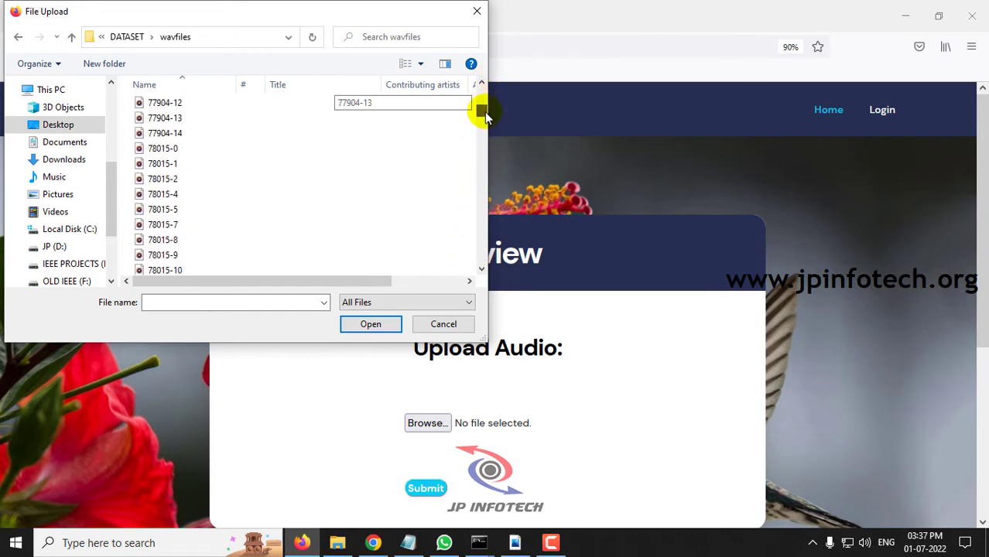
{"action": "left_click", "coordinate": [168, 210]}
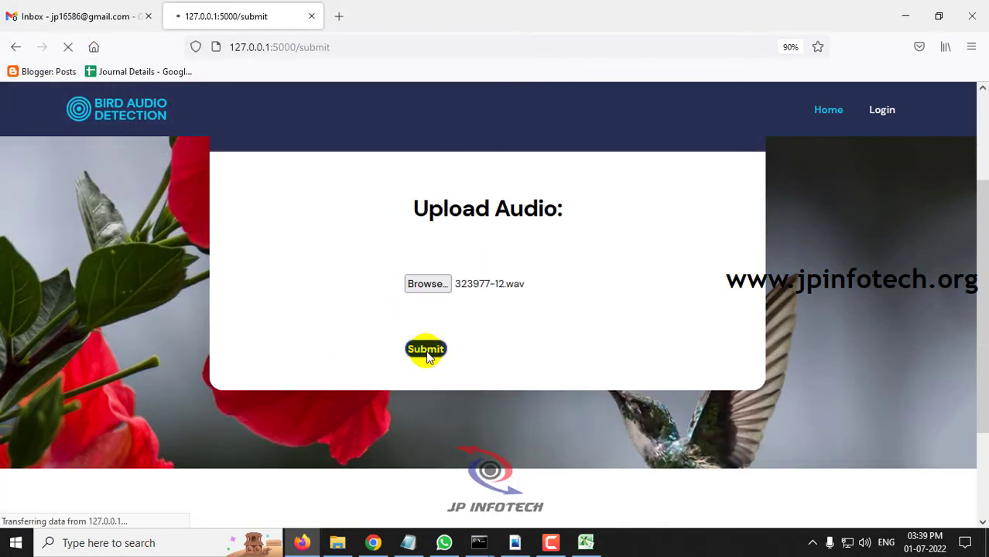
{"action": "left_click", "coordinate": [425, 350]}
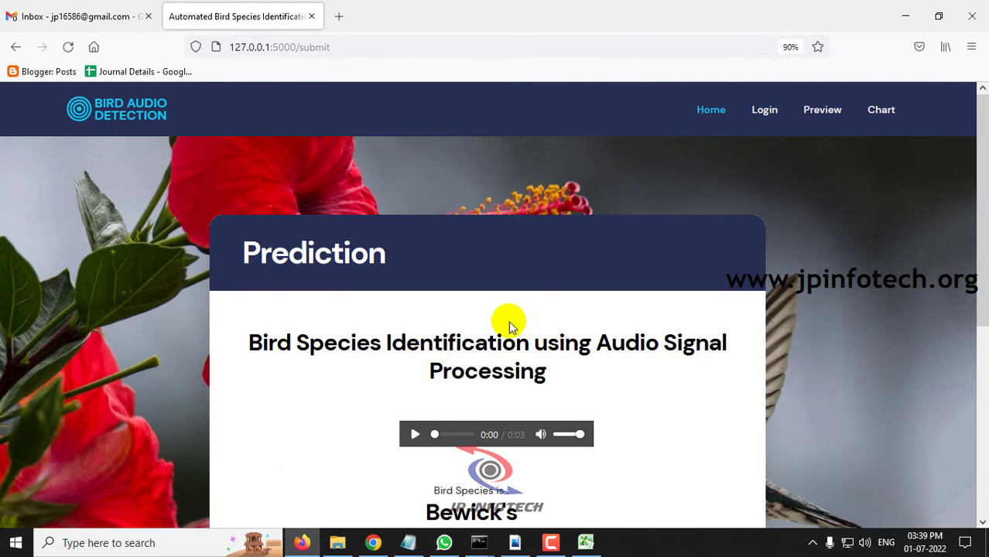
{"action": "left_click", "coordinate": [415, 434]}
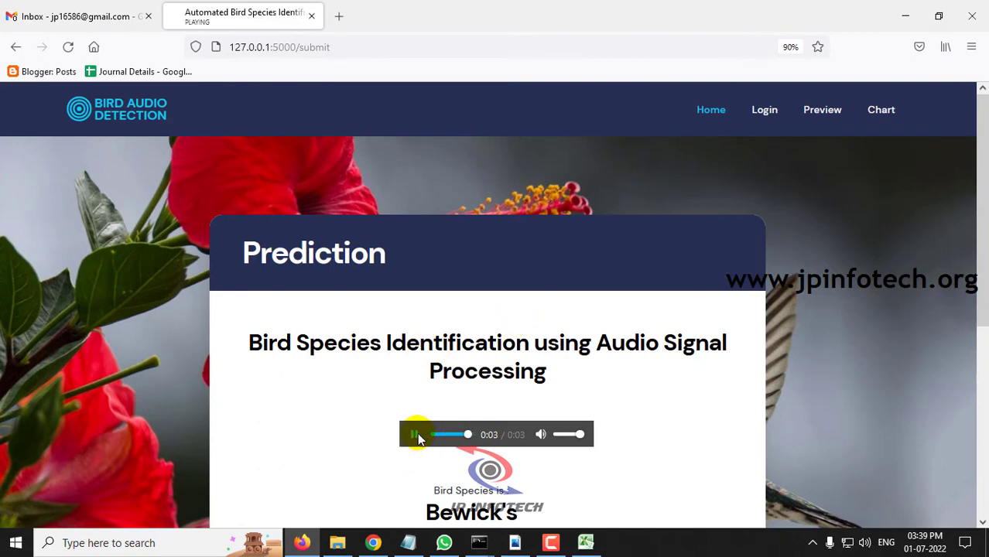
{"action": "left_click", "coordinate": [416, 435]}
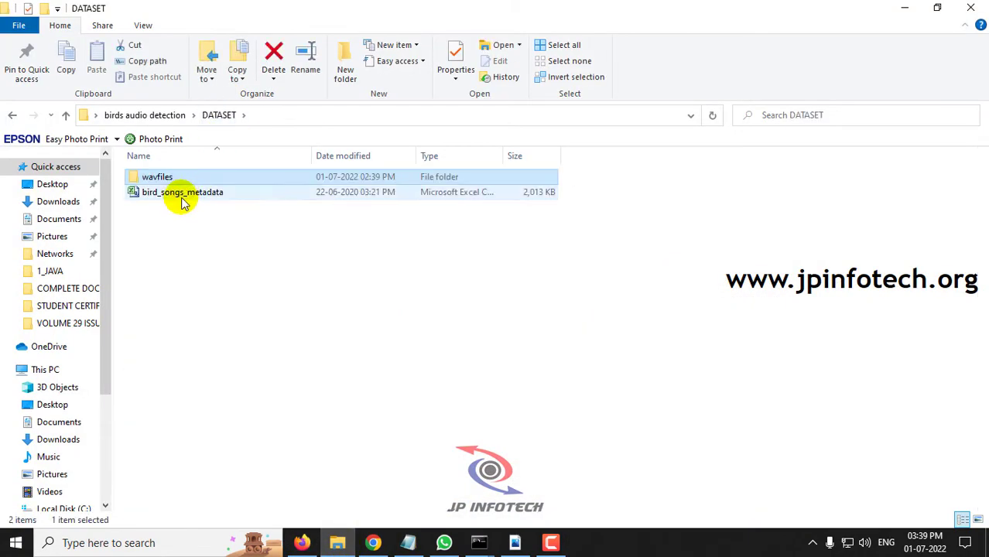
Open bird_songs_metadata, find 323977-12 in row 397, and check its Bewick's Wren name.
{"action": "double_click", "coordinate": [182, 192]}
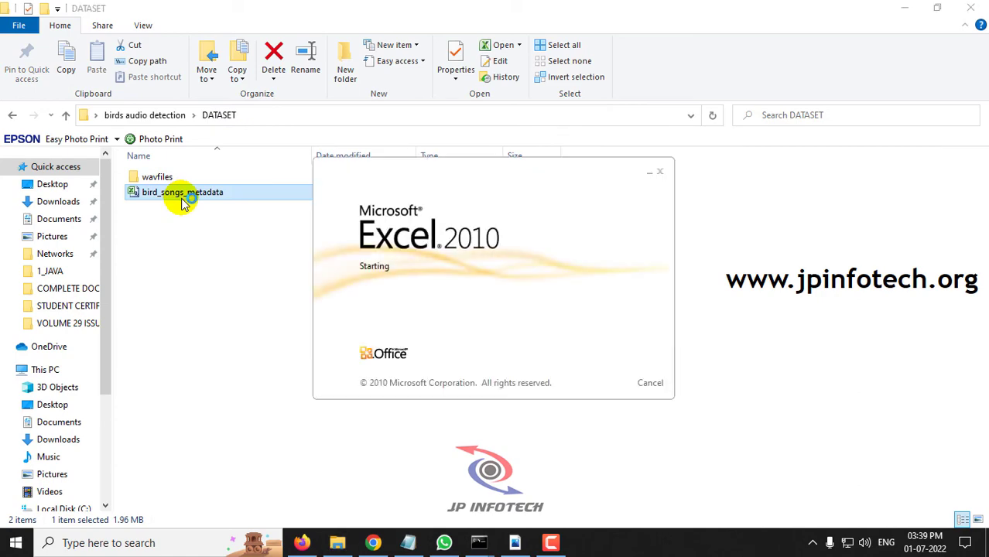
{"action": "double_click", "coordinate": [182, 192]}
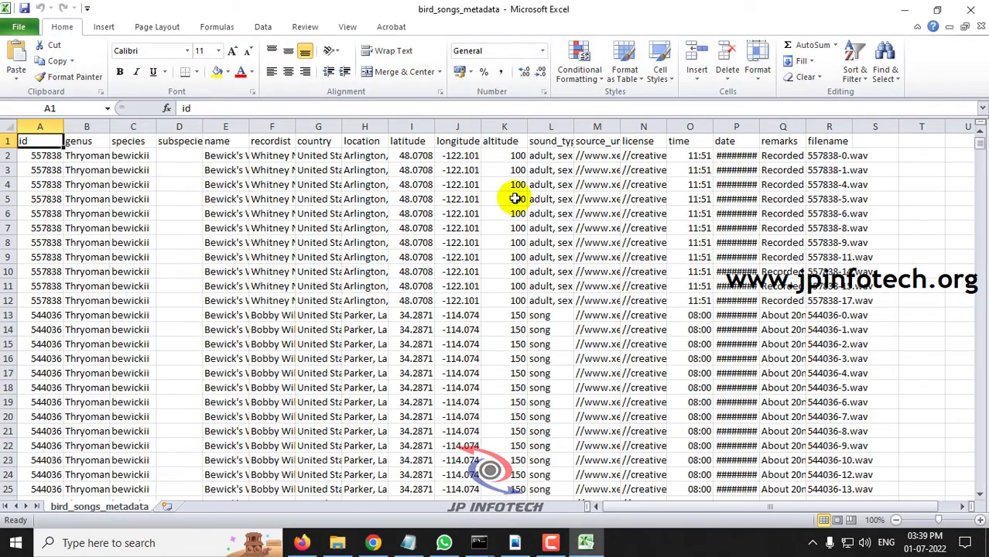
{"action": "left_click", "coordinate": [554, 317]}
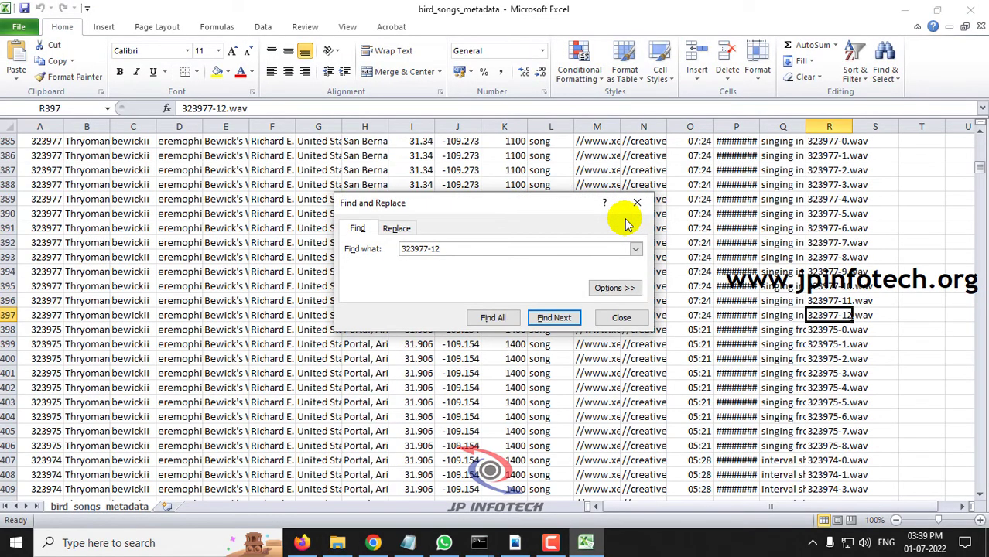
{"action": "left_click", "coordinate": [621, 318]}
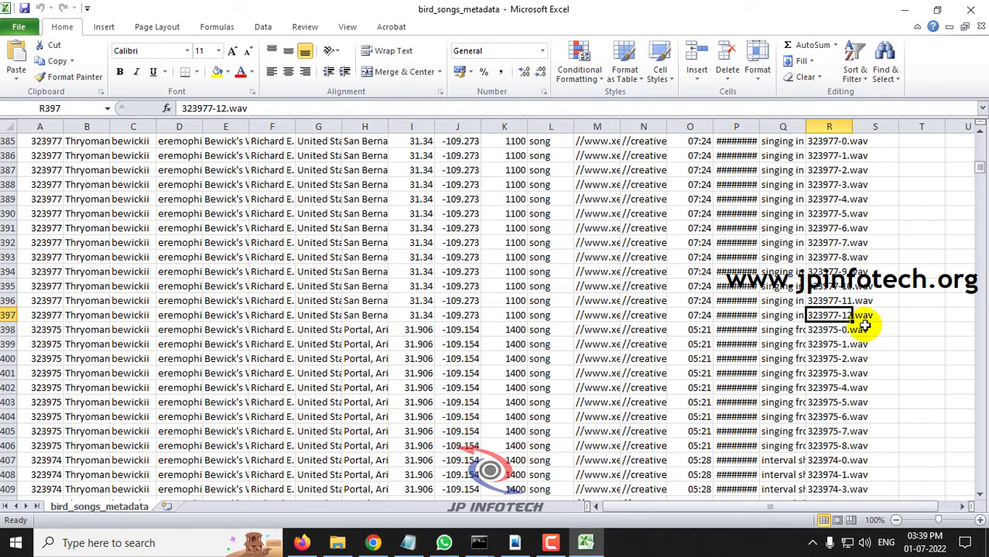
{"action": "left_click", "coordinate": [40, 314]}
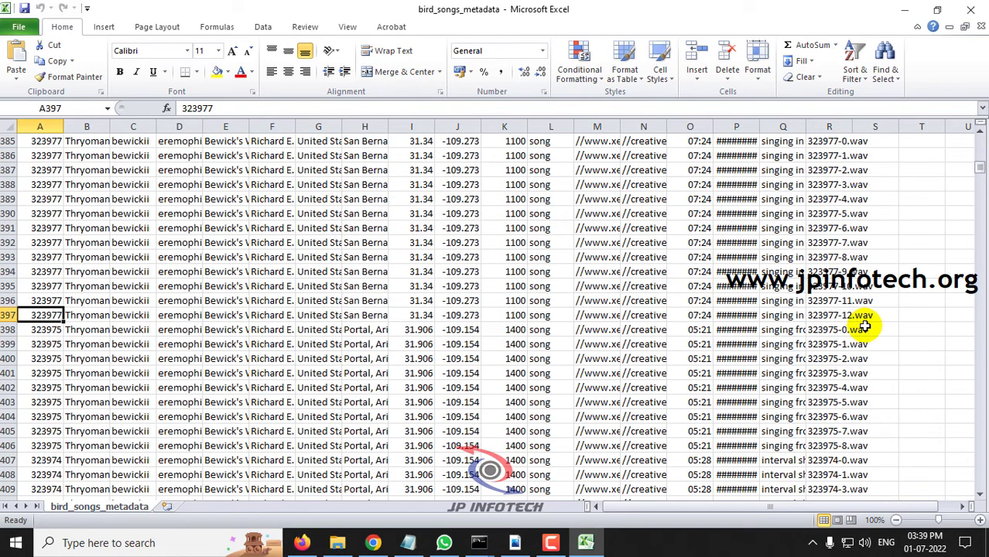
{"action": "left_click", "coordinate": [225, 315]}
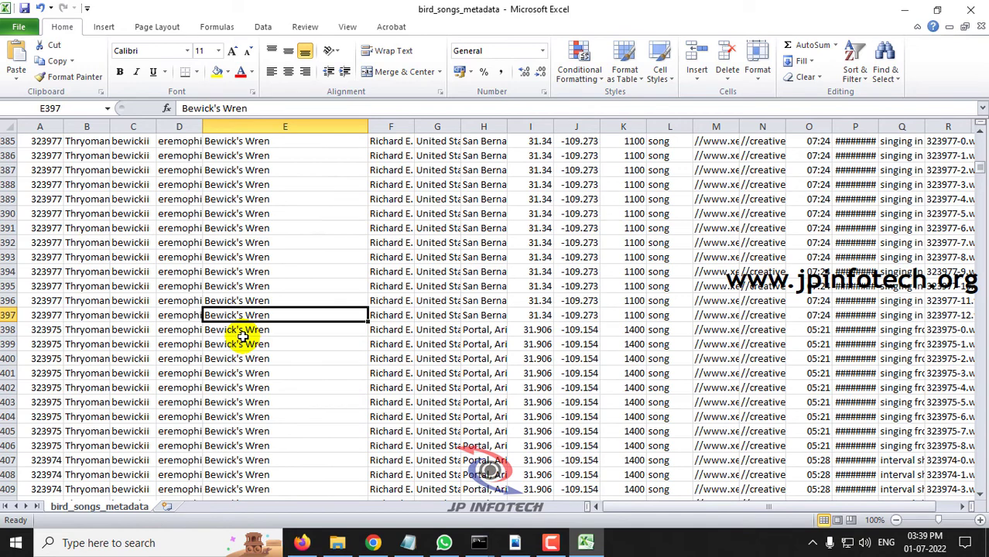
{"action": "left_click", "coordinate": [971, 9]}
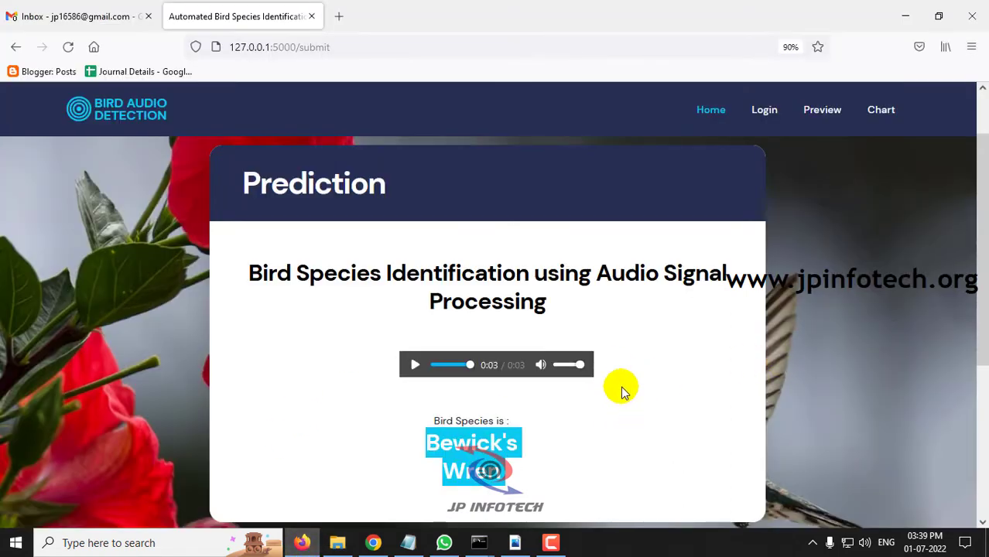
{"action": "mouse_move", "coordinate": [660, 385]}
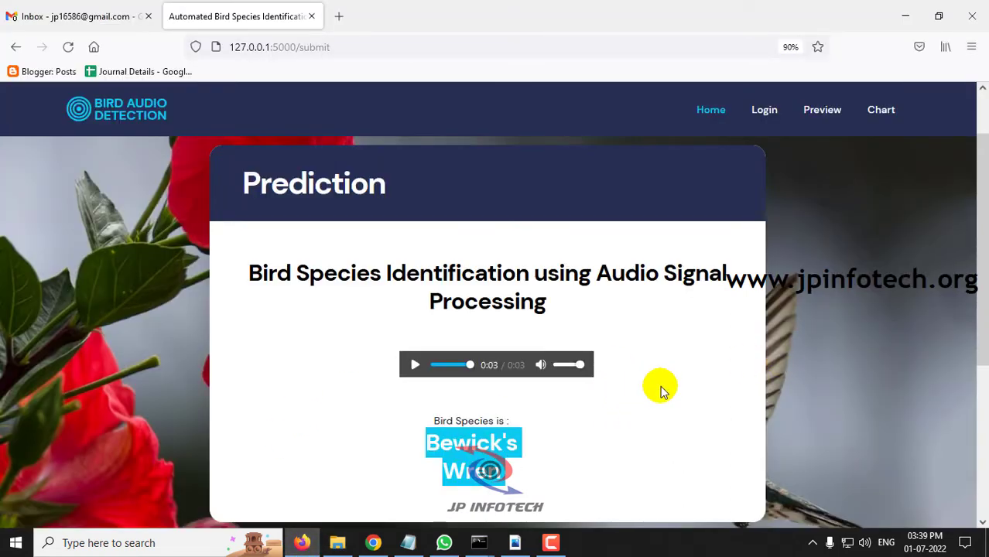
Open the Chart page after confirming the Bewick's Wren prediction.
{"action": "left_click", "coordinate": [881, 109]}
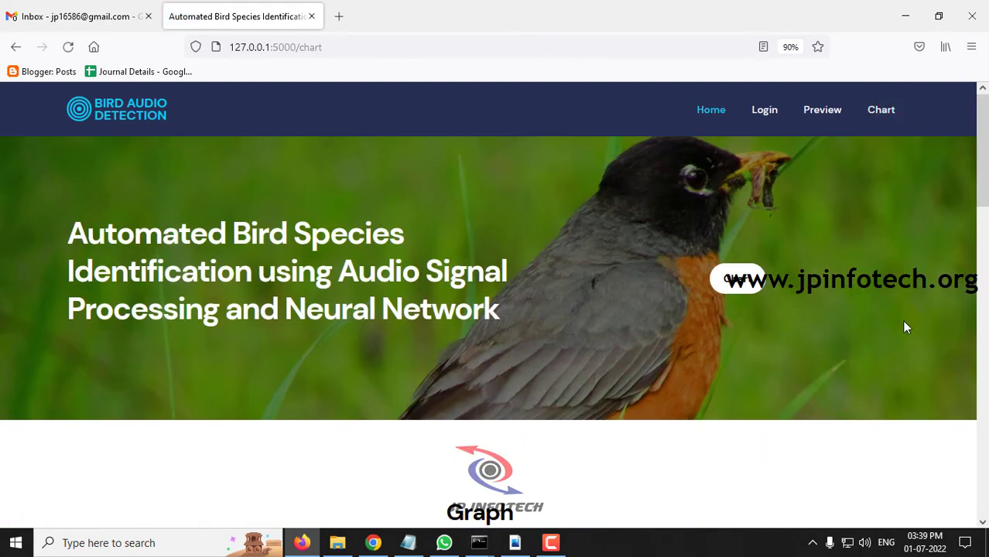
Scroll to the accuracy graph and check it against the 97% validation accuracy in Notepad.
{"action": "scroll", "scroll_direction": "down", "scroll_amount": 3}
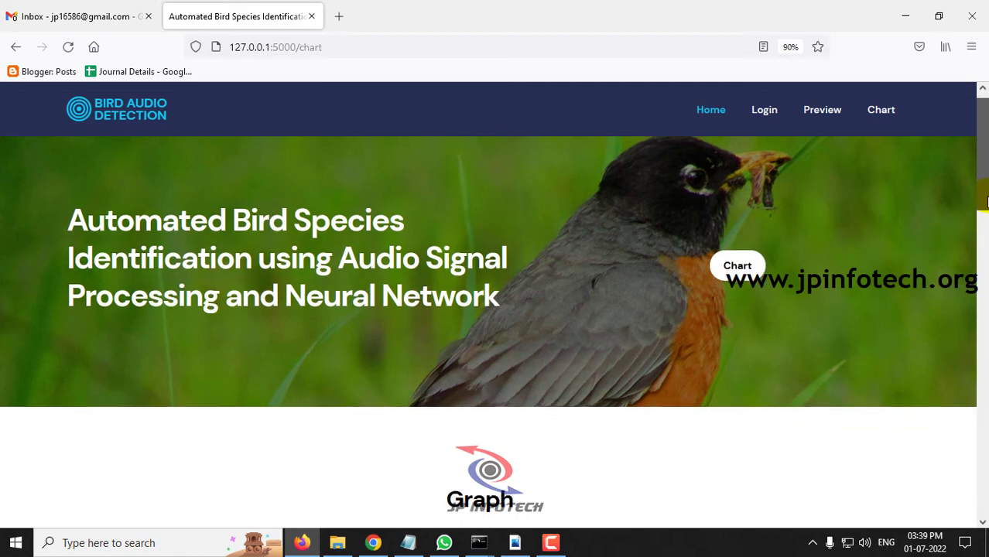
{"action": "scroll", "scroll_direction": "down", "scroll_amount": 3}
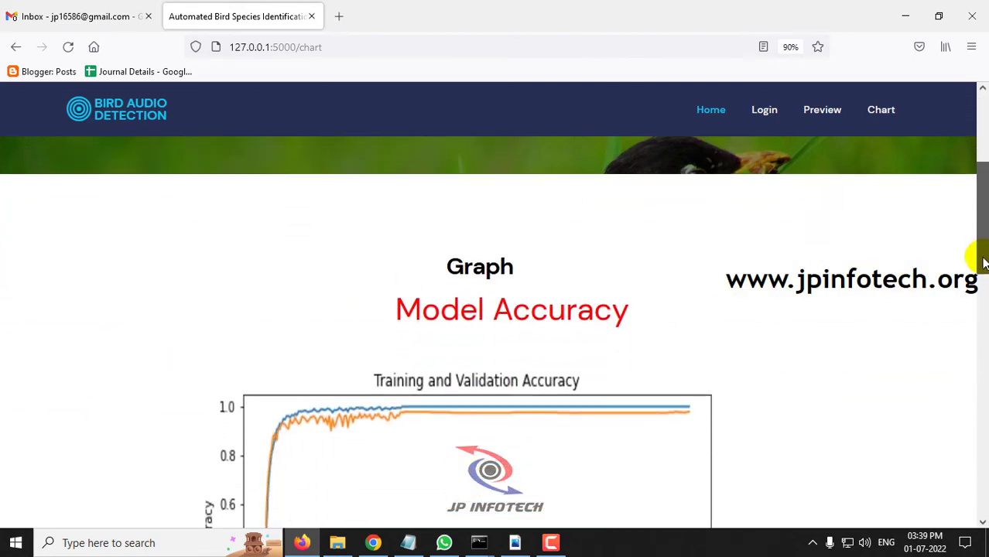
{"action": "scroll", "scroll_direction": "down", "scroll_amount": 3}
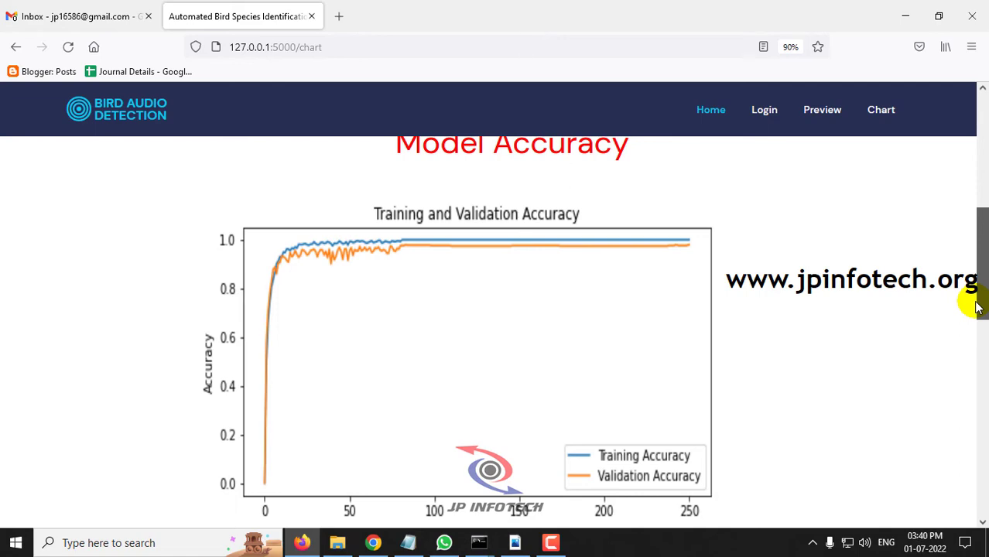
{"action": "scroll", "scroll_direction": "down", "scroll_amount": 3}
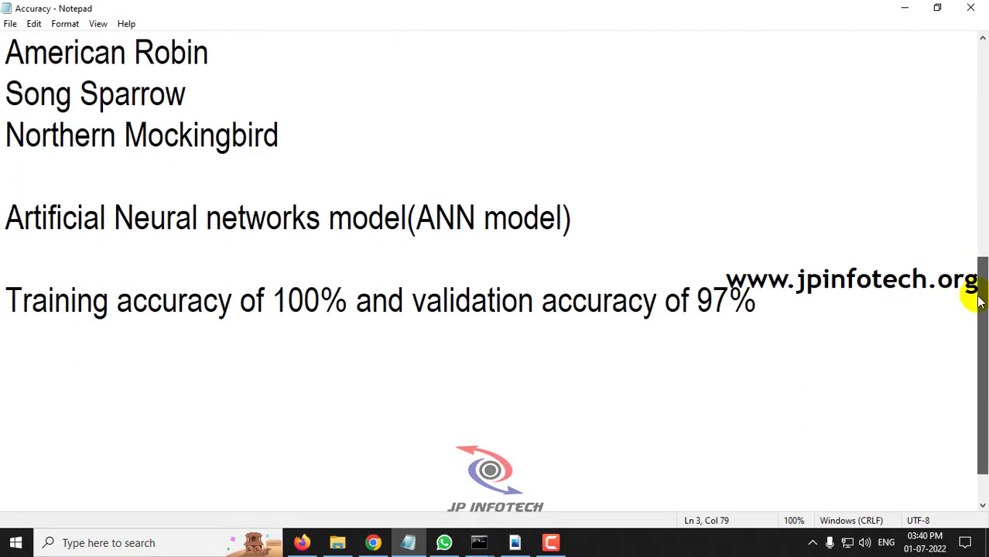
{"action": "double_click", "coordinate": [309, 300]}
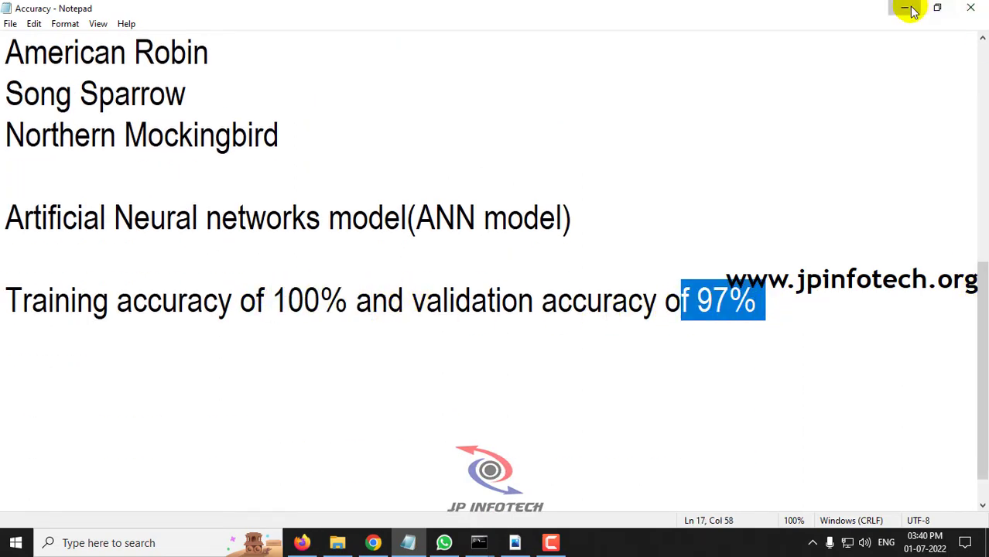
{"action": "left_click", "coordinate": [906, 8]}
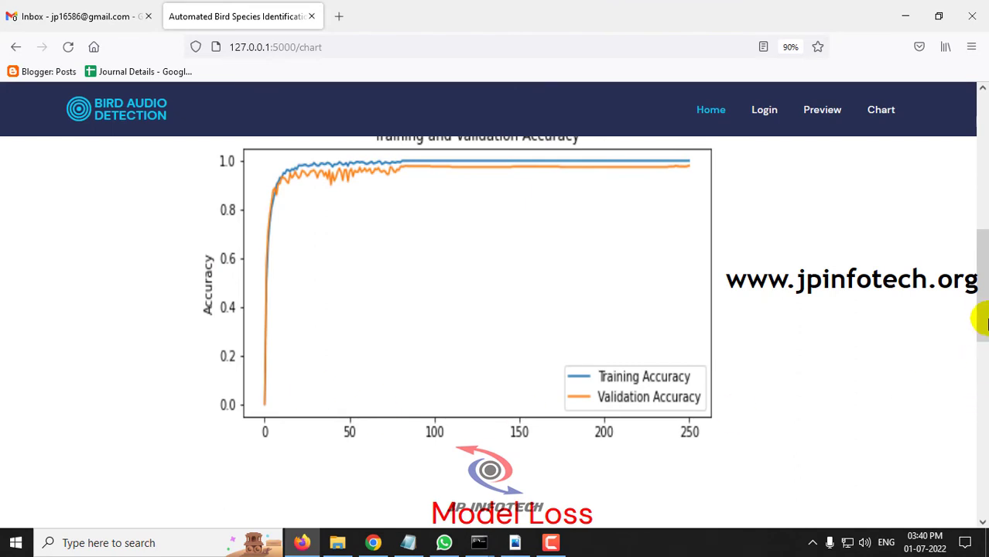
View the Training and Validation Loss graph, then go back to Home.
{"action": "scroll", "scroll_direction": "down", "scroll_amount": 3}
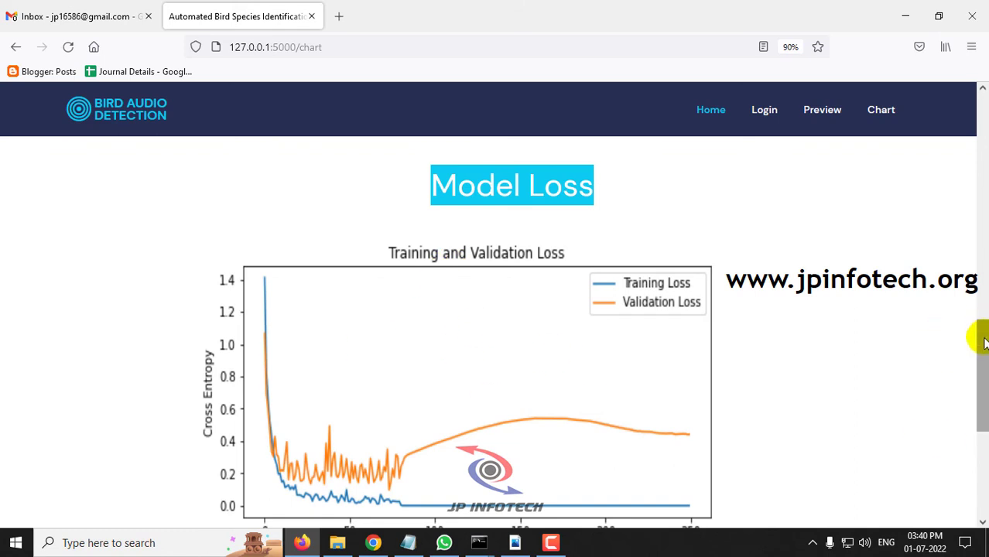
{"action": "scroll", "scroll_direction": "down", "scroll_amount": 3}
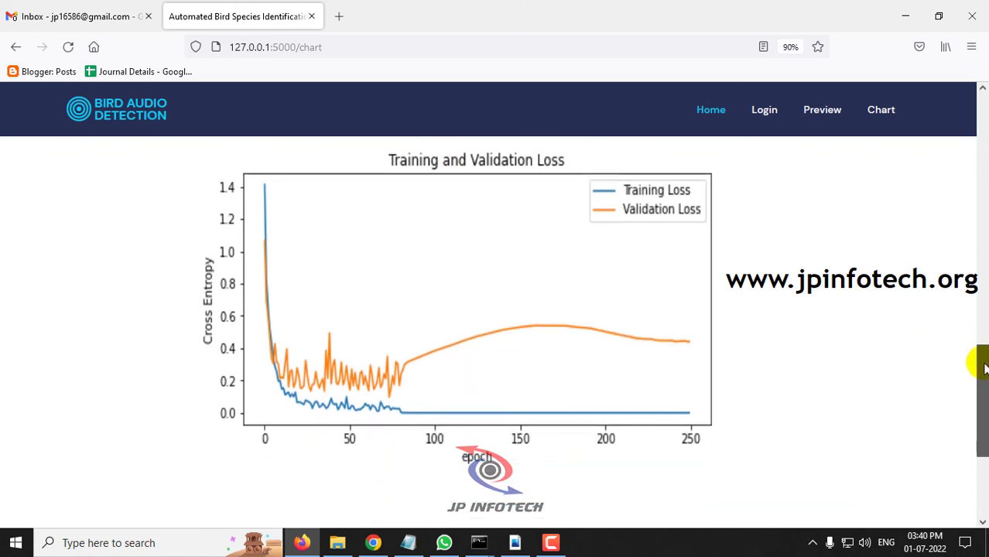
{"action": "scroll", "scroll_direction": "down", "scroll_amount": 3}
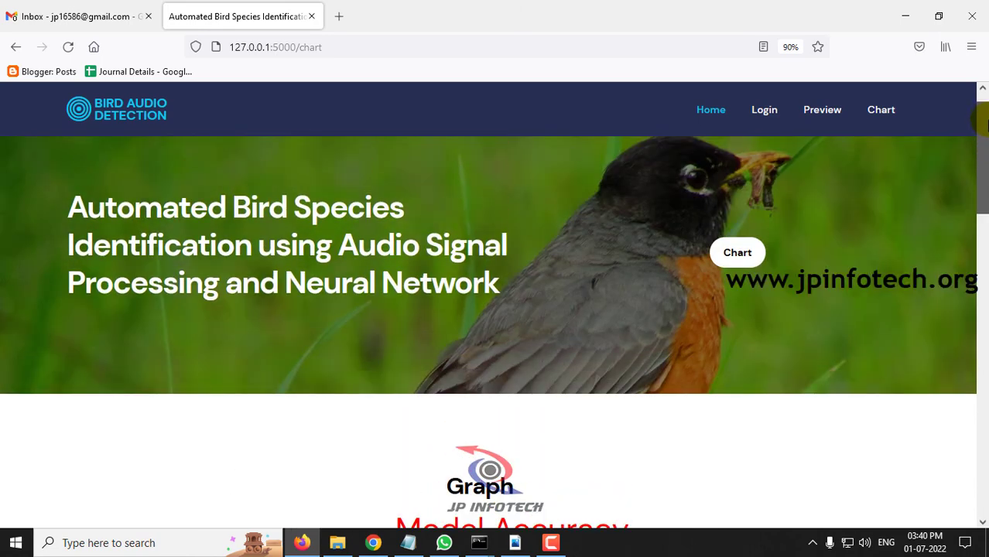
{"action": "scroll", "scroll_direction": "down", "scroll_amount": 3}
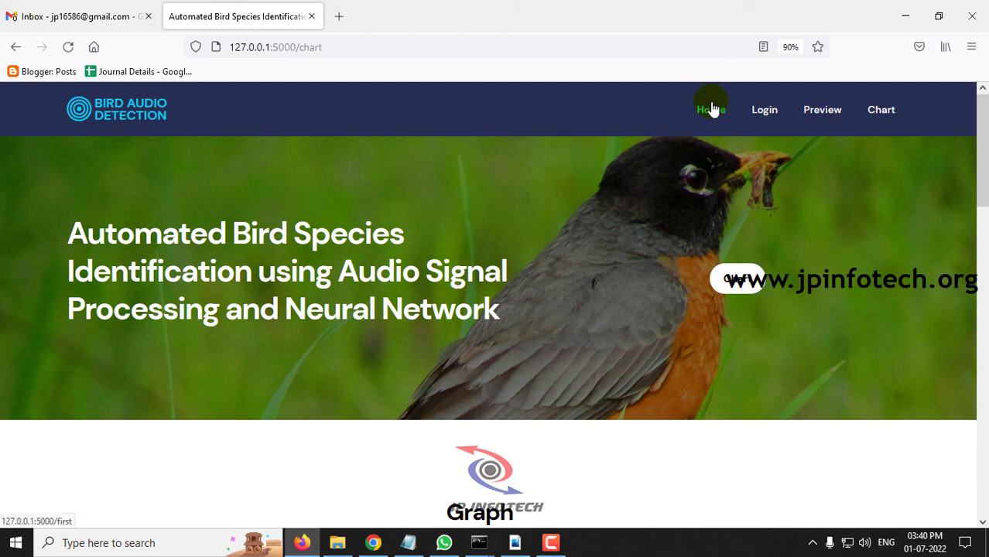
{"action": "left_click", "coordinate": [710, 109]}
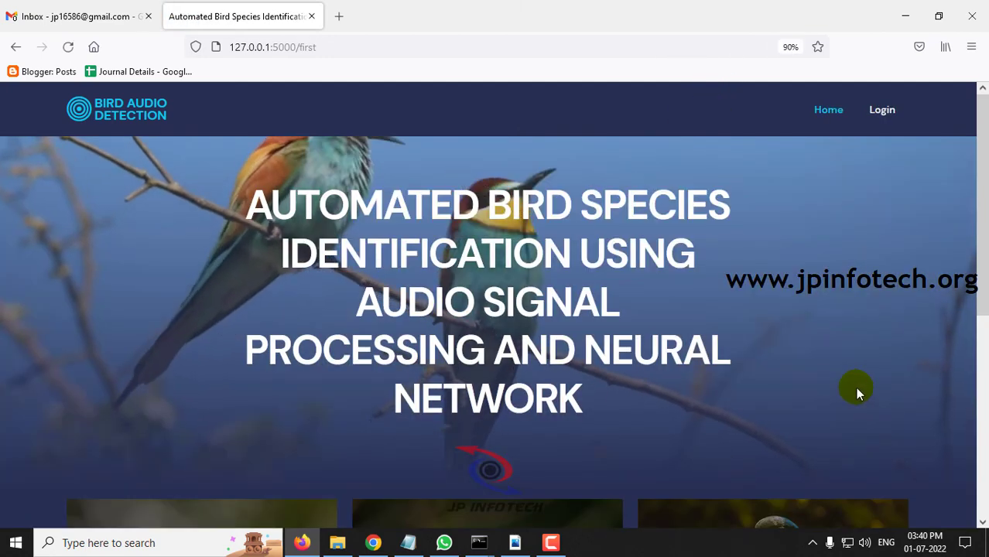